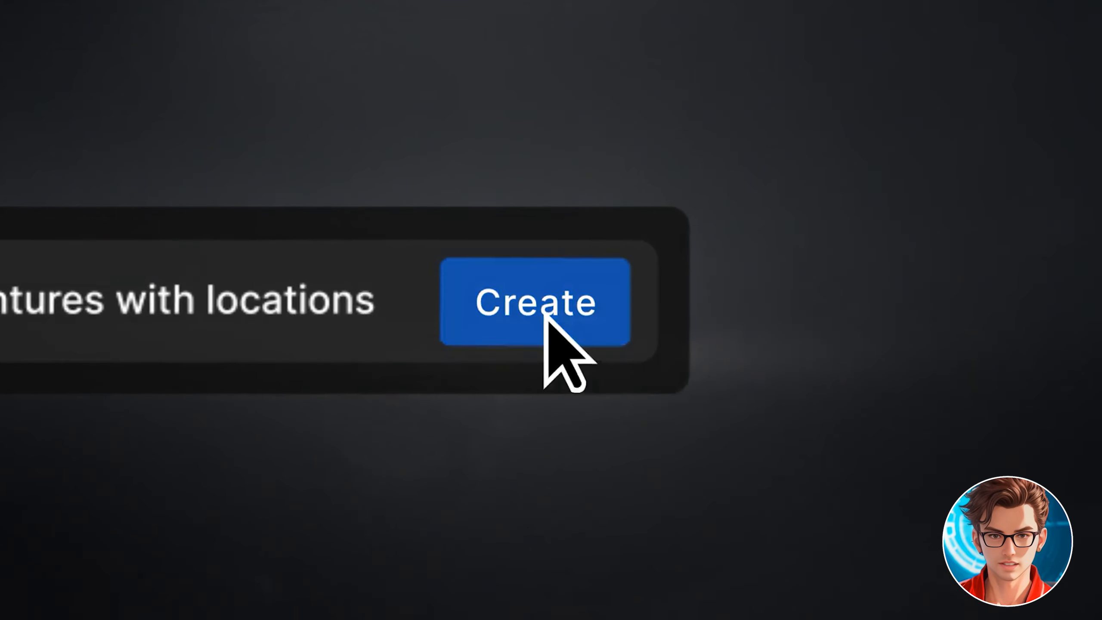
Leave the invideo AI publish demo and start a ChatGPT question on most visited tourism locations.
left_click(533, 302)
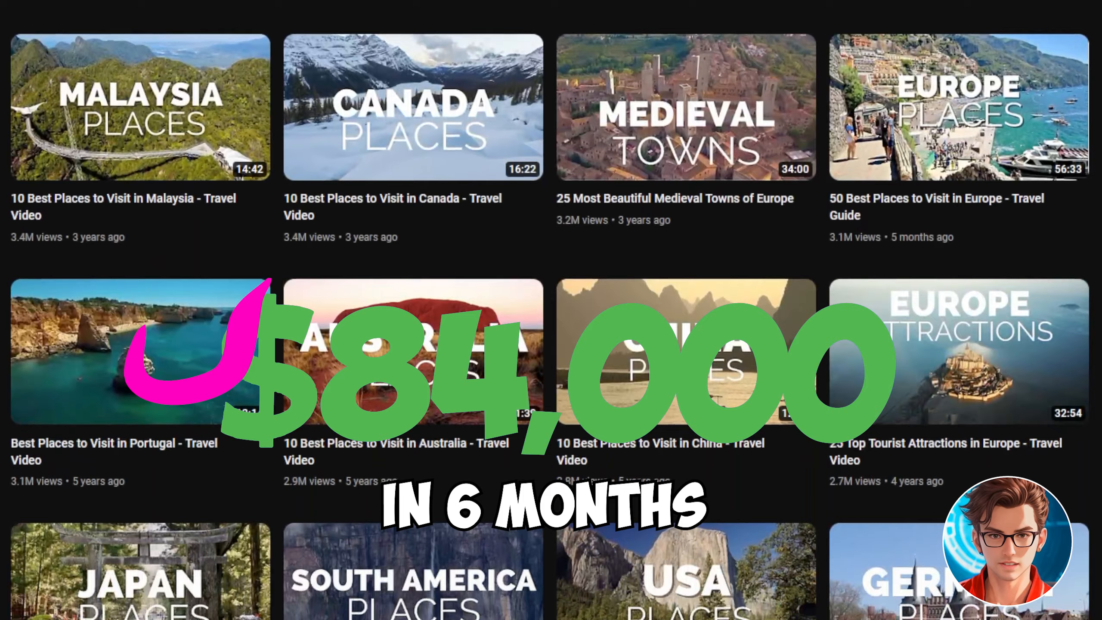
scroll("down", 3)
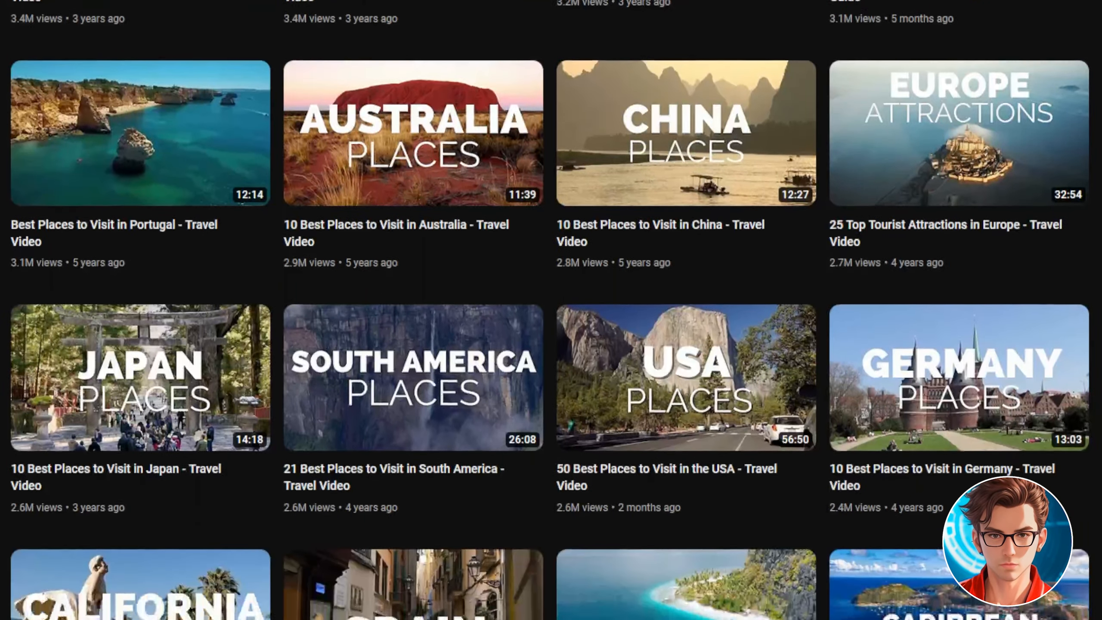
scroll("down", 3)
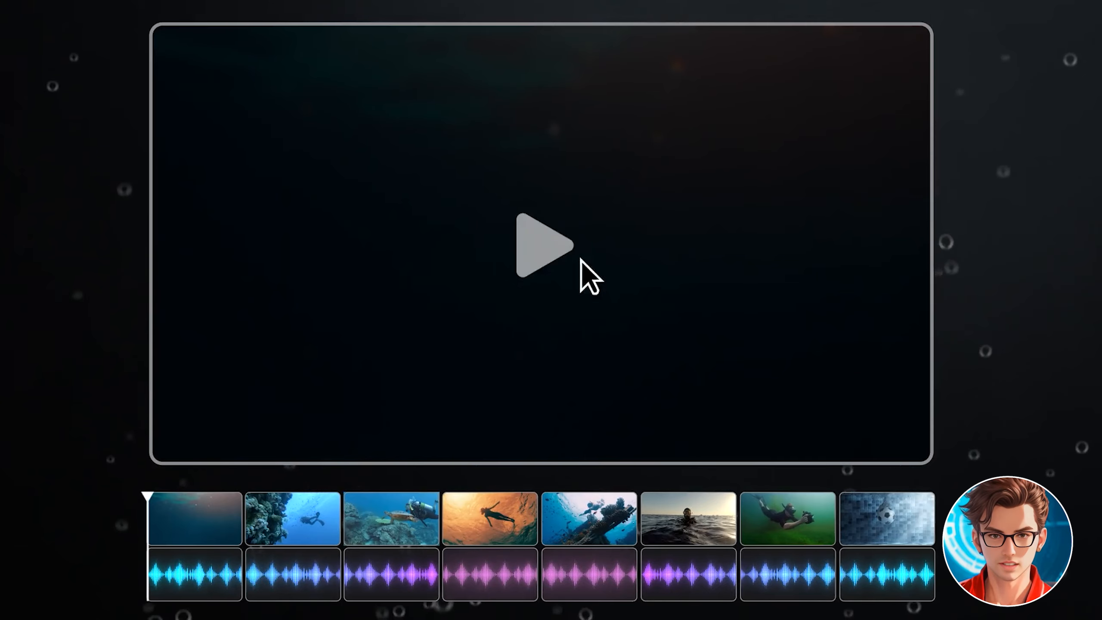
left_click(545, 246)
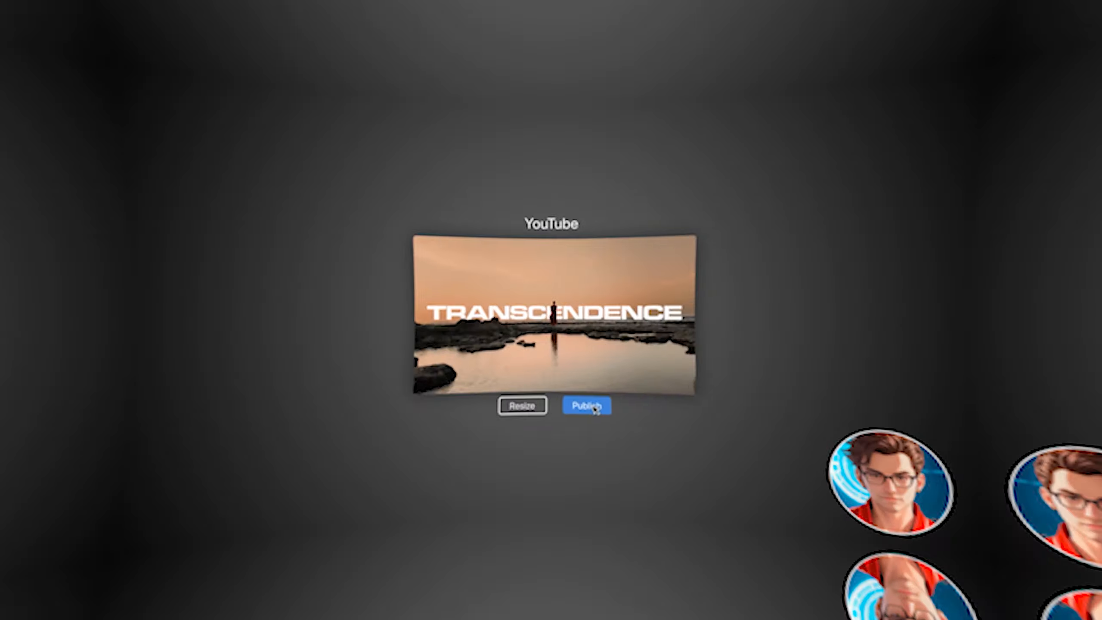
left_click(586, 404)
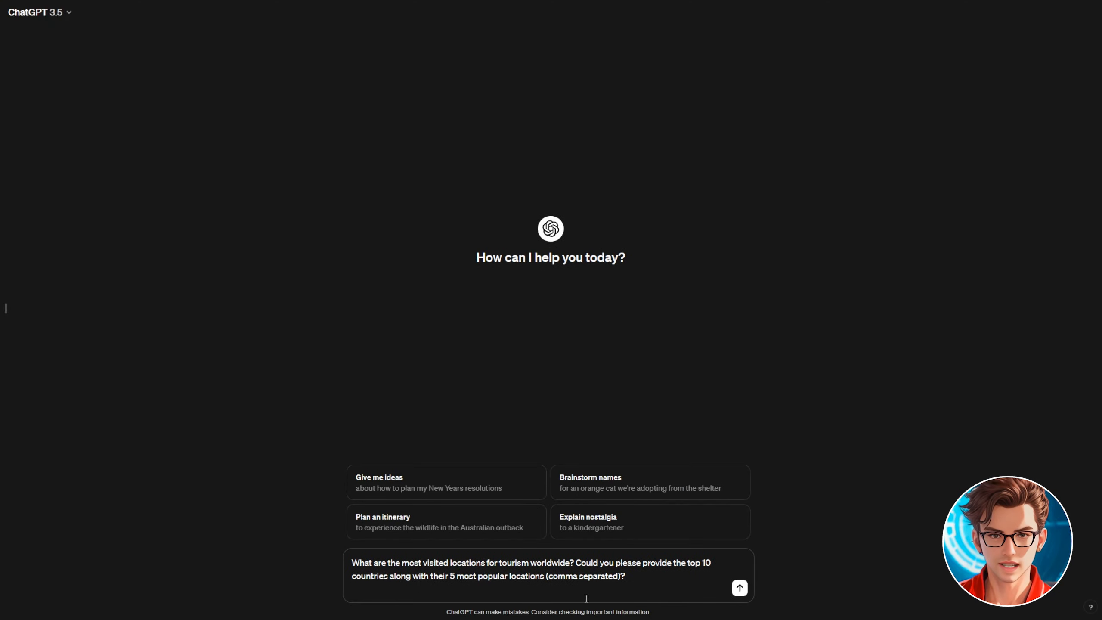
Send the ChatGPT question on top tourism countries and their popular locations.
left_click(738, 586)
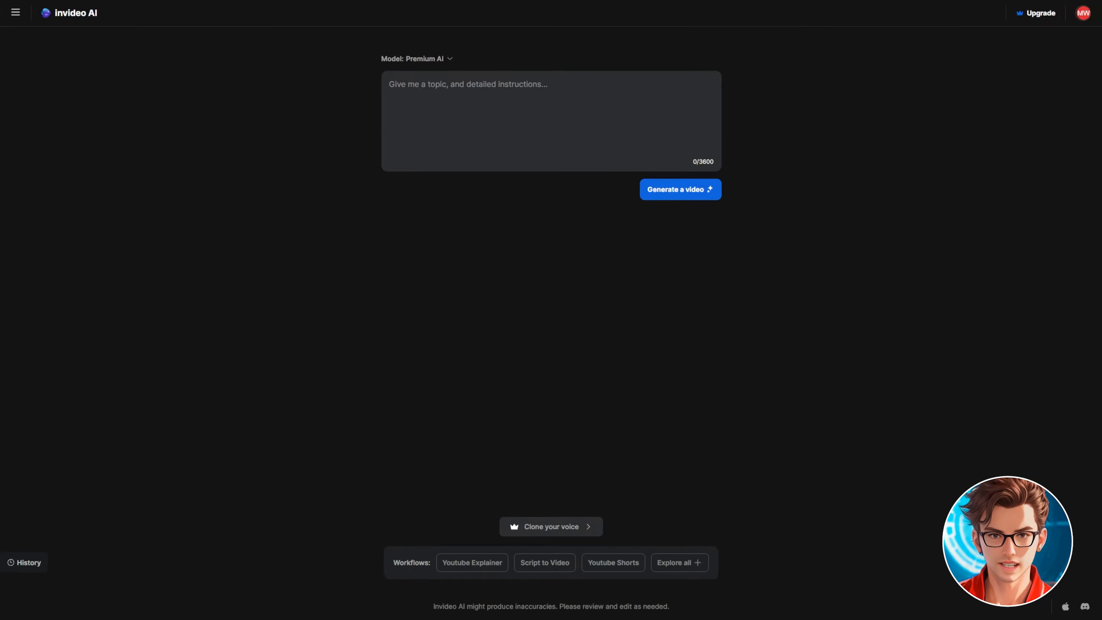
Write a prompt for a 10-minute France travel guide naming Eiffel Tower, Louvre, Notre-Dame, Versailles and French Riviera.
type("Make a 10 minute youtube video about the best places to visit in France.")
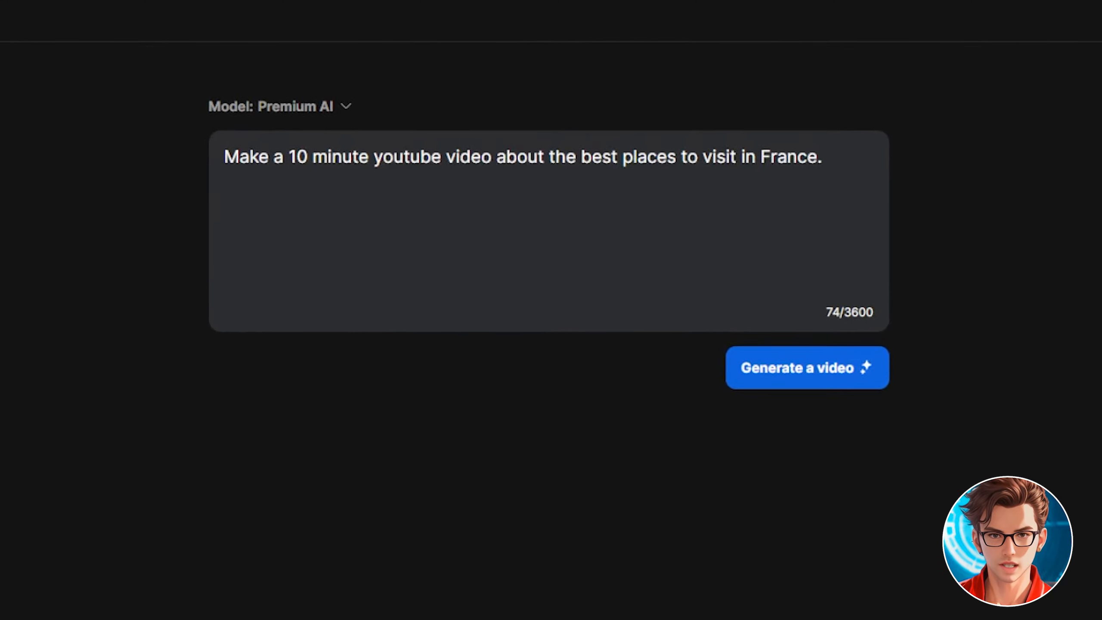
type("Mention in the intro that its a travel guide to explore the best places to visit in france. People should learn about the things to do, their culture and must see places.")
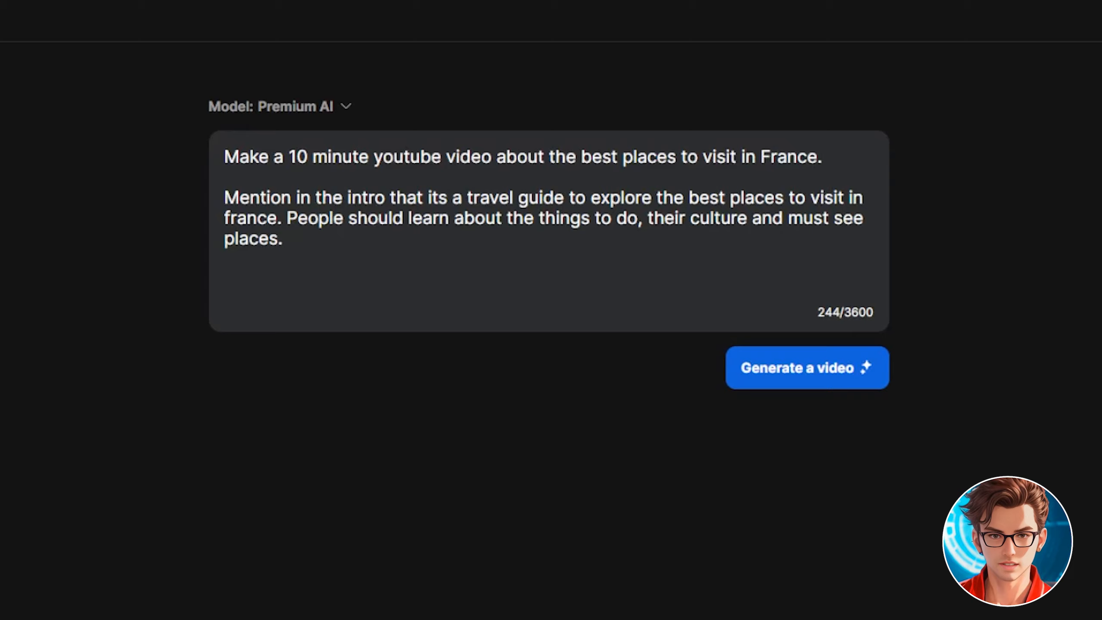
left_click(283, 239)
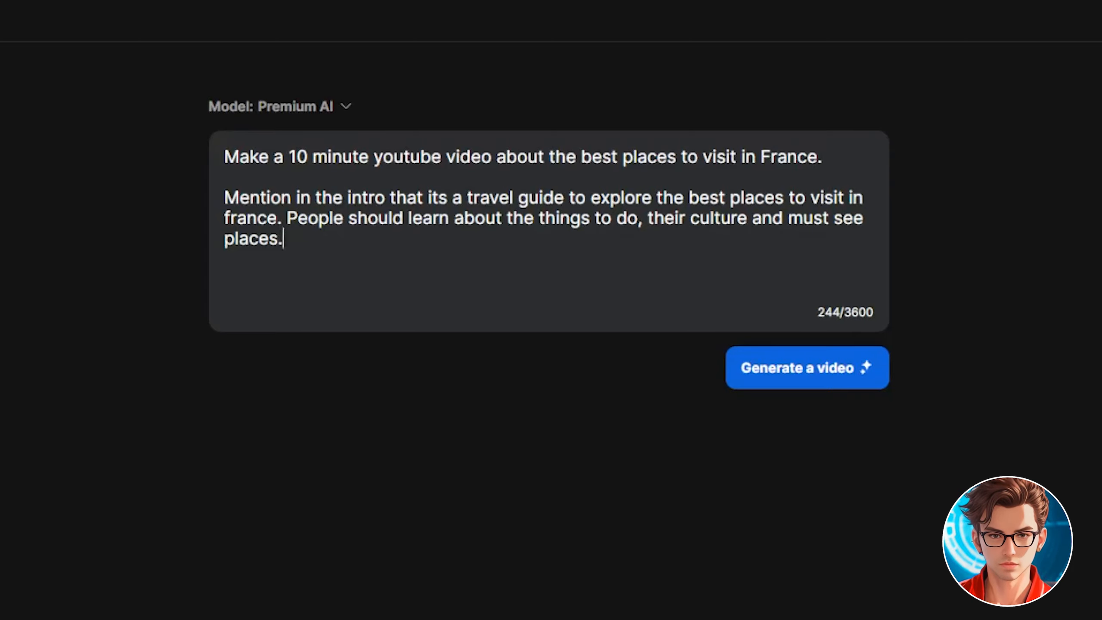
type("Please include these 5 locations to visit: Eiffel Tower (Paris), Louvre Museum (Paris), Notre-Dame Cathedral (Paris), Palace of Versailles (Versailles), French Riviera (Nice, Cannes, Monaco).")
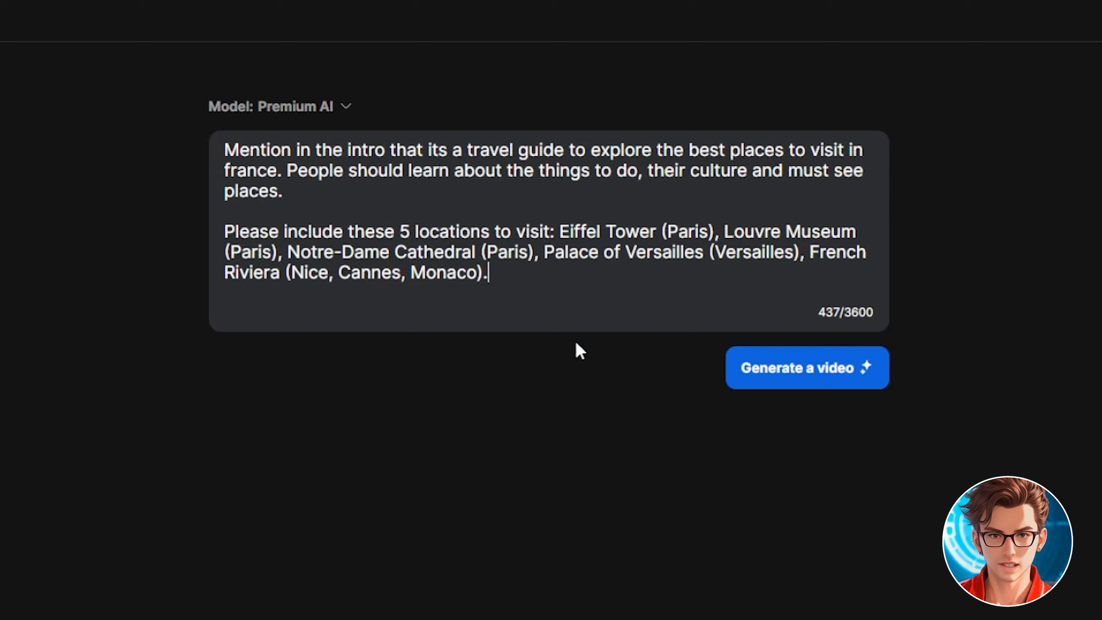
mouse_move(807, 367)
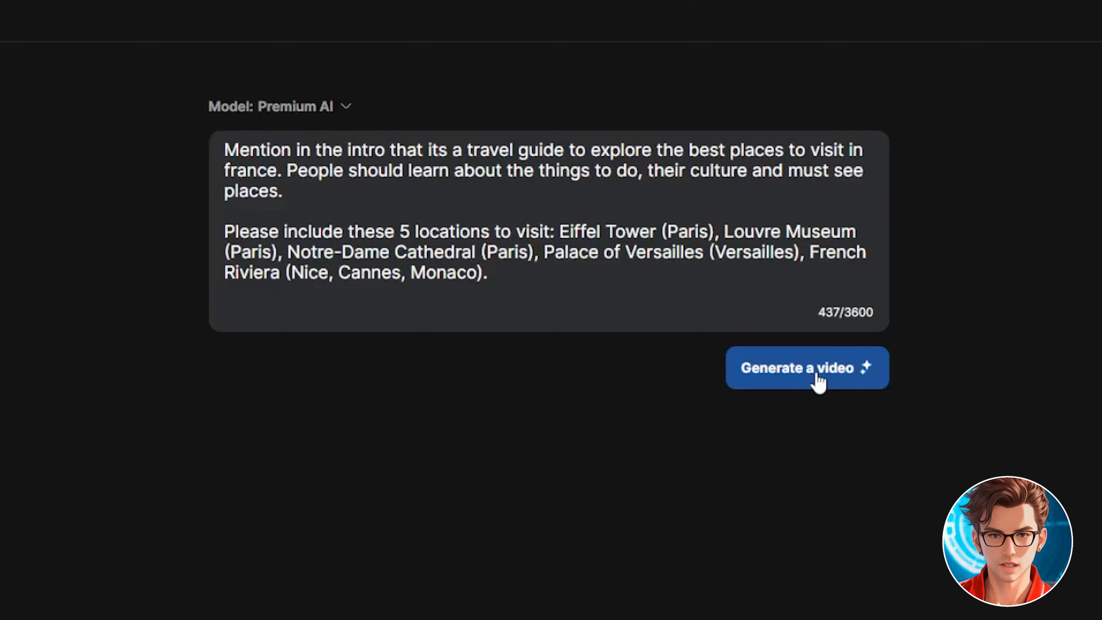
Generate a video from the France prompt, keeping Travel Enthusiasts, Inspiring and Youtube.
left_click(806, 368)
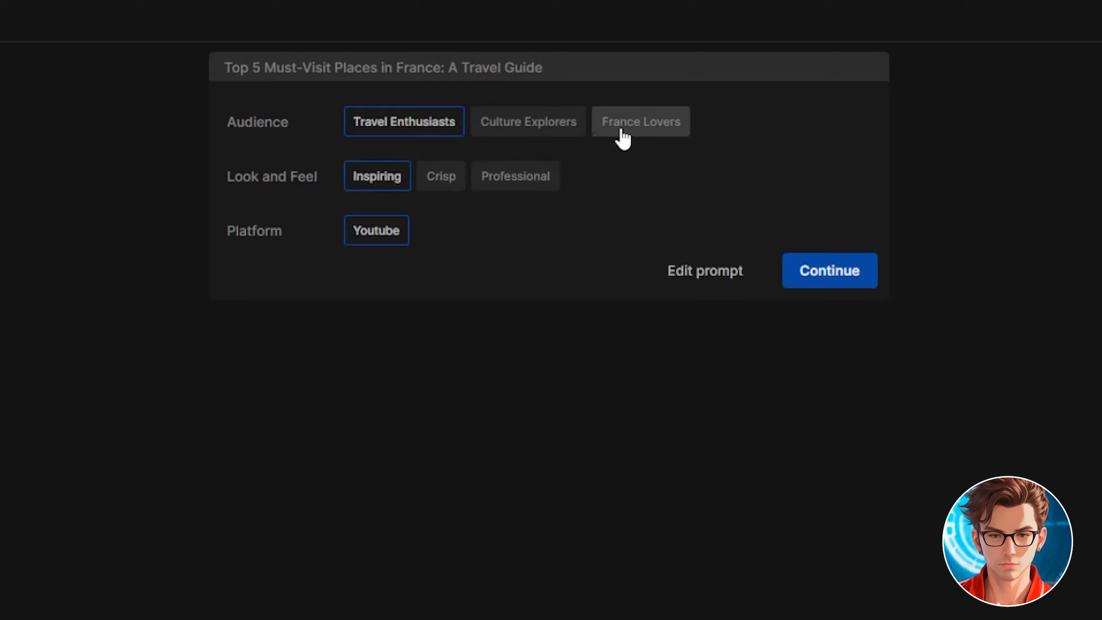
mouse_move(444, 171)
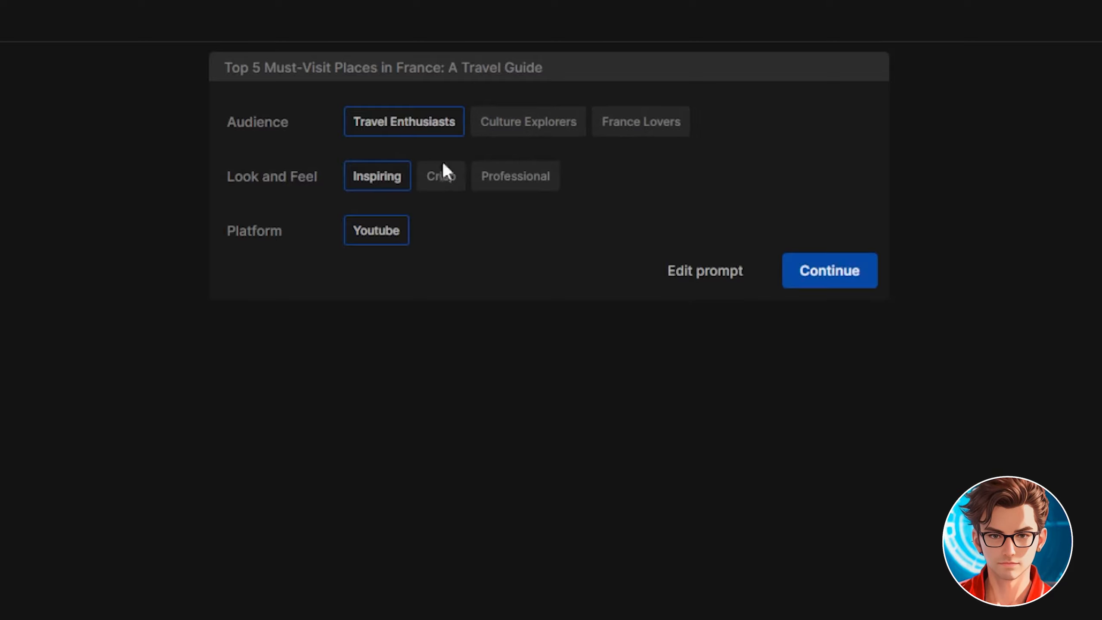
mouse_move(440, 179)
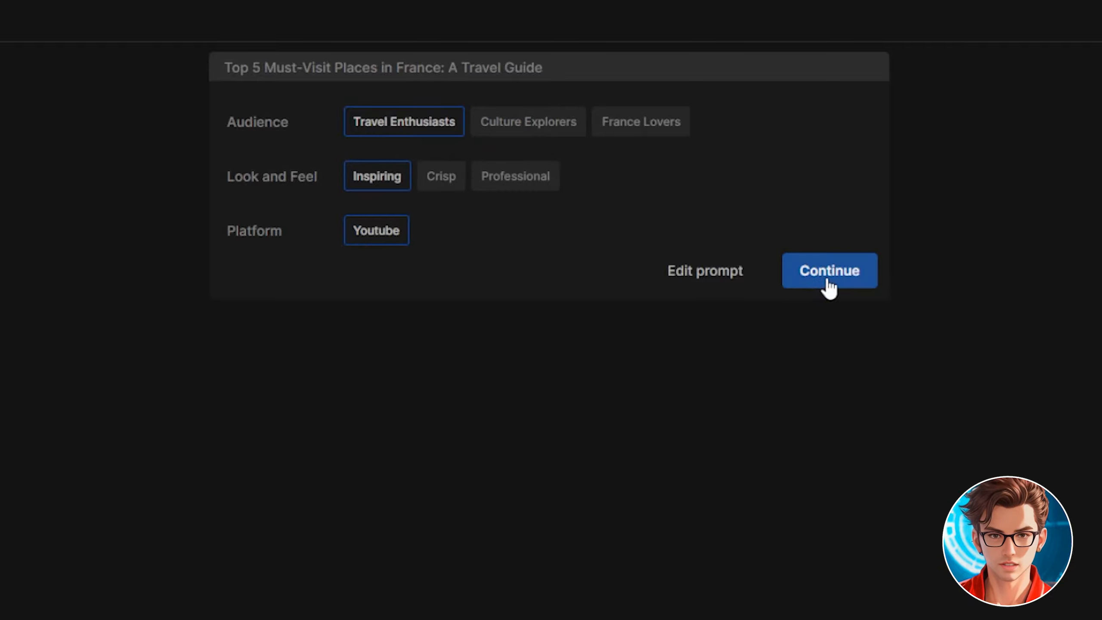
Accept the audience and style options and produce the 10:07 France travel video.
left_click(828, 270)
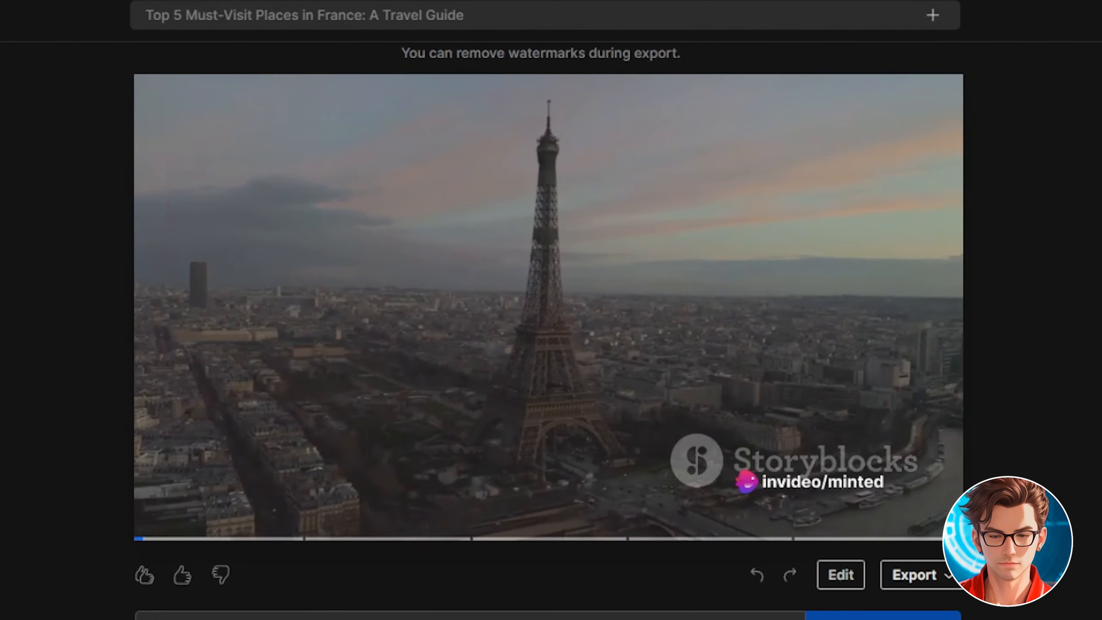
left_click(542, 306)
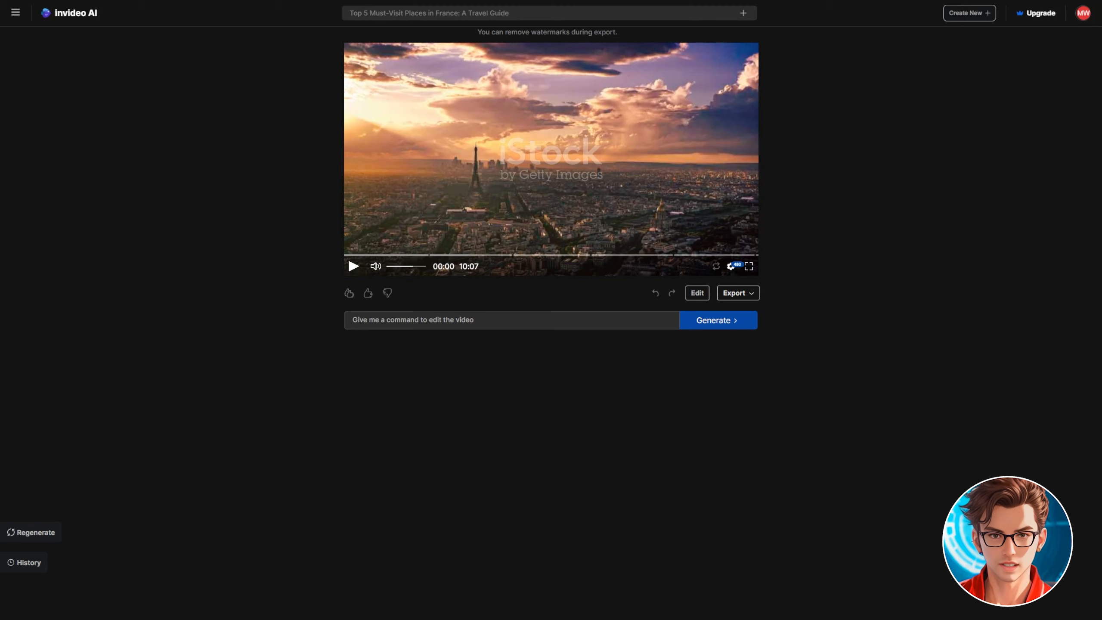
Request a 20-second intro presenting the guide to France's five must-visit places, reaching 10:49.
left_click(511, 319)
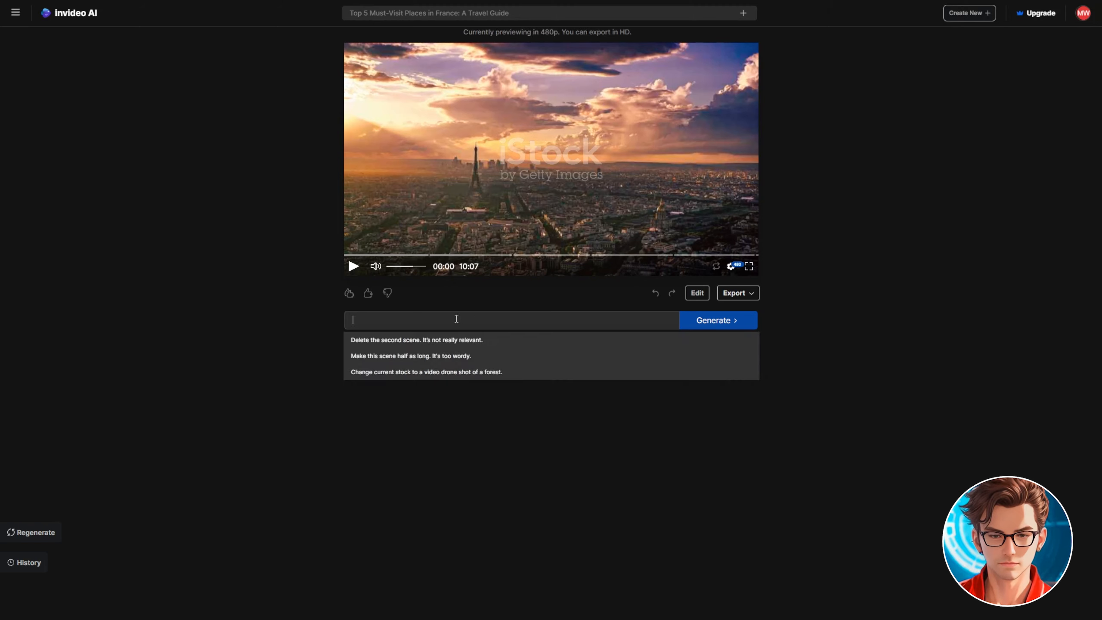
type("Add a 20 seconds intro detailing that this is a travel guide with the 5 must visit places in France")
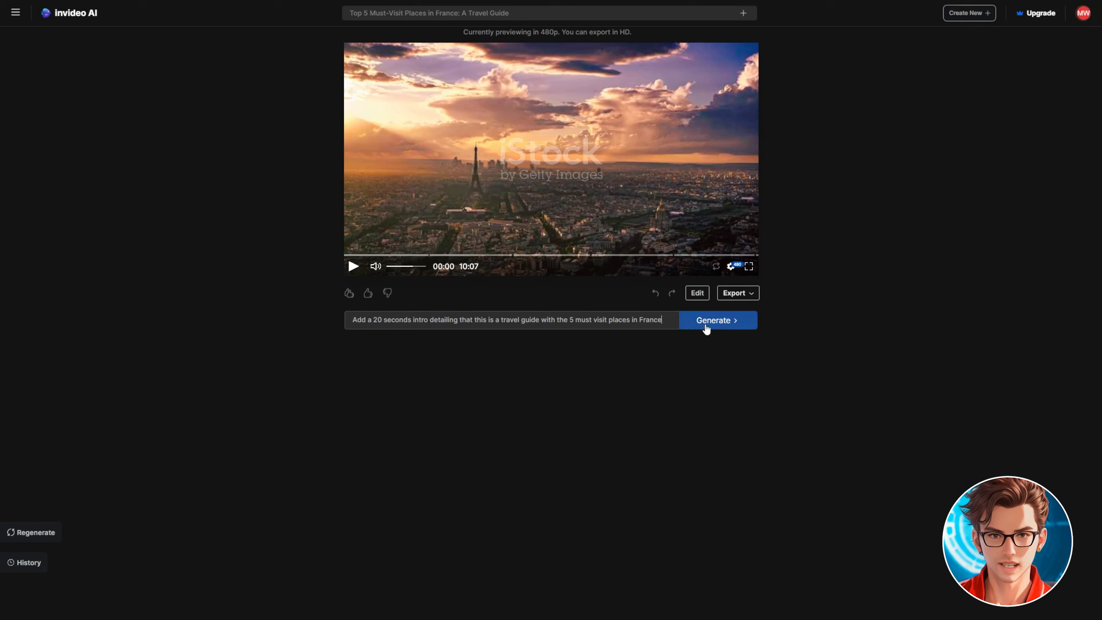
left_click(713, 319)
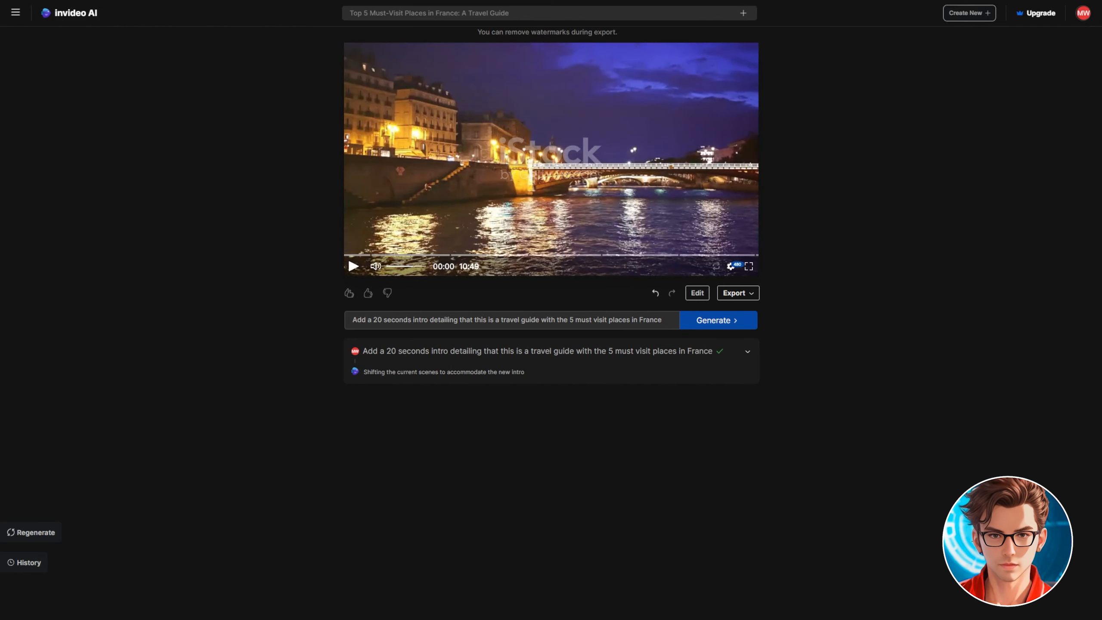
left_click(348, 293)
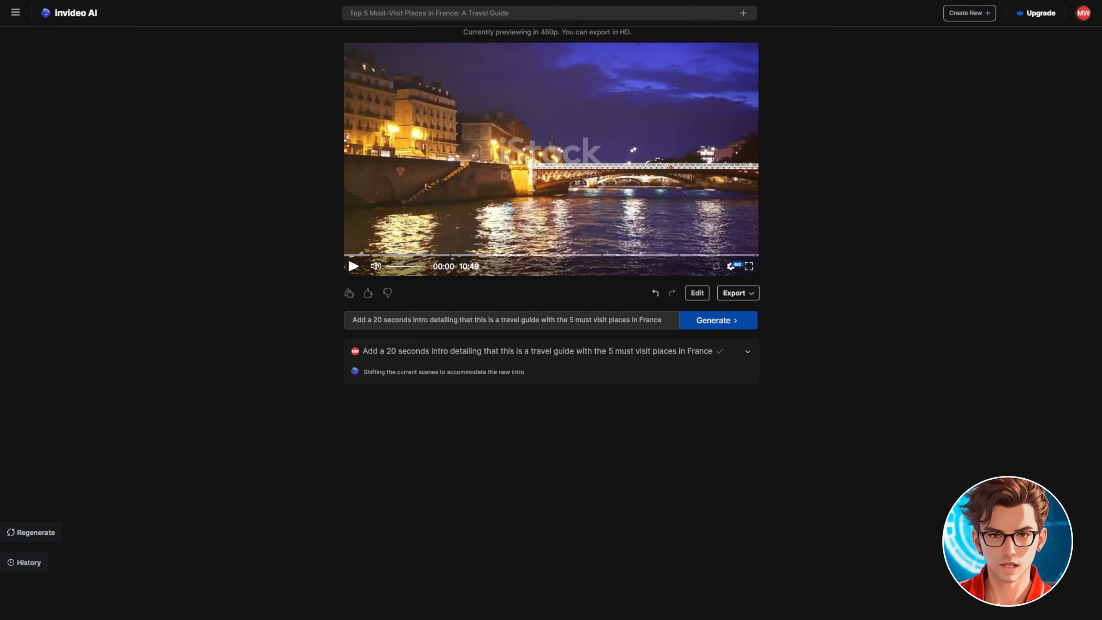
mouse_move(603, 378)
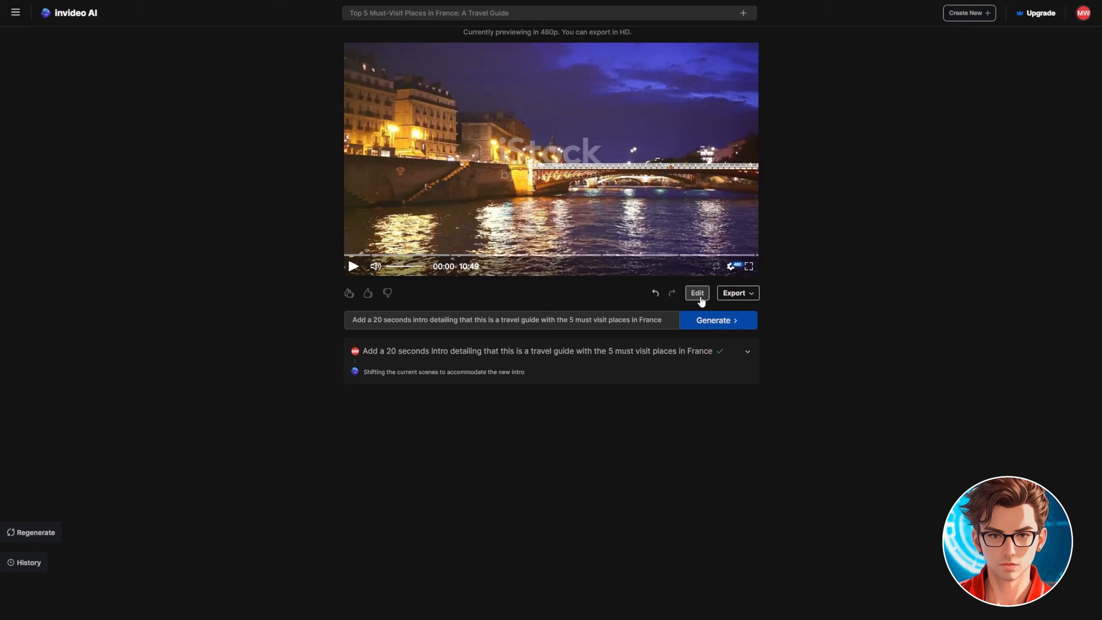
Select Chapter 2 Media 2, the Eiffel Tower shot, in the media editor.
left_click(695, 292)
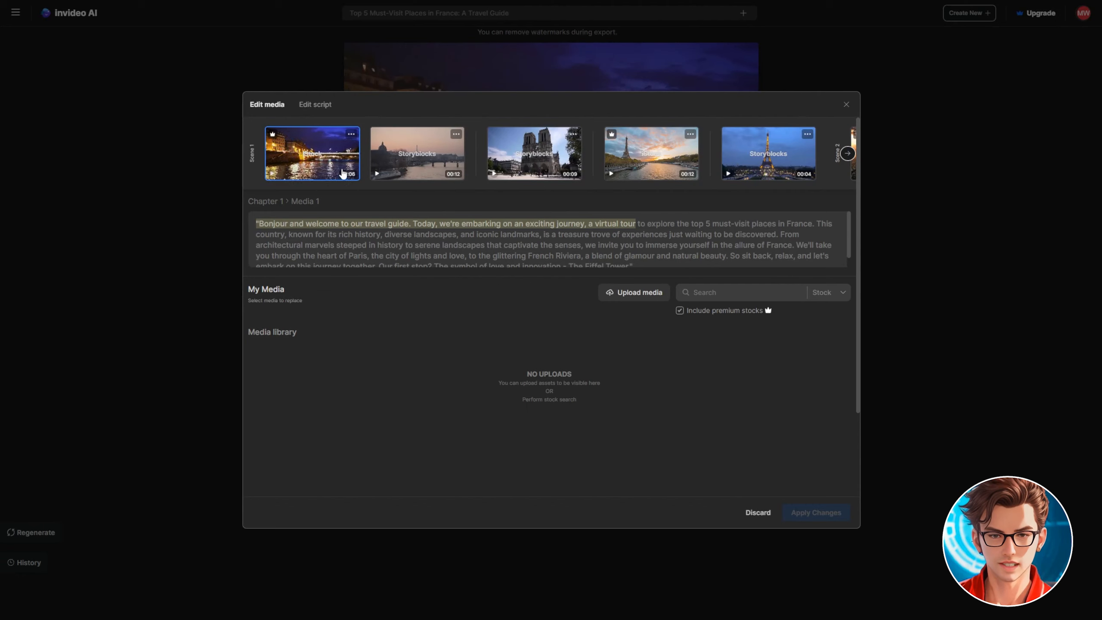
left_click(417, 152)
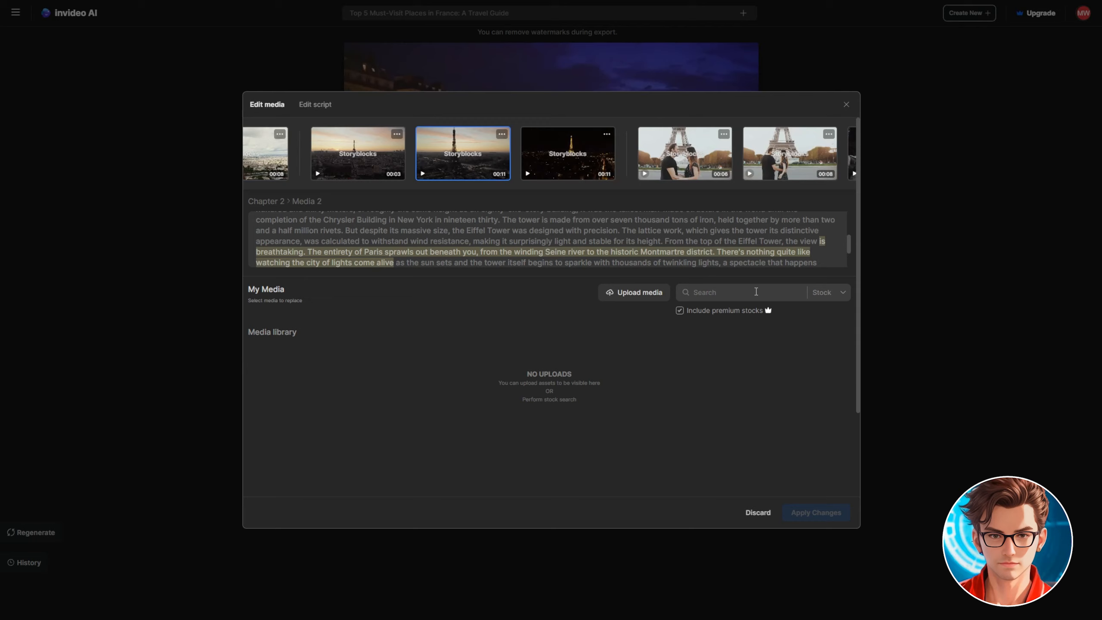
Replace the clip with an aerial 'Eiffel Tower Top View' stock shot of Paris at sunset and apply.
type("Eiffel Tower Top View")
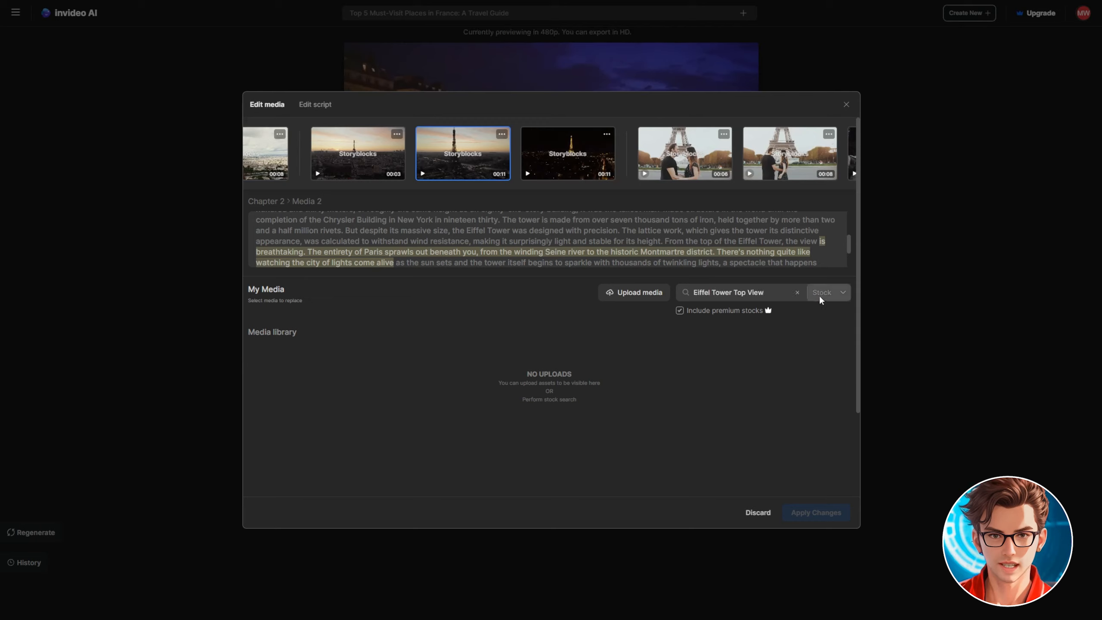
left_click(820, 293)
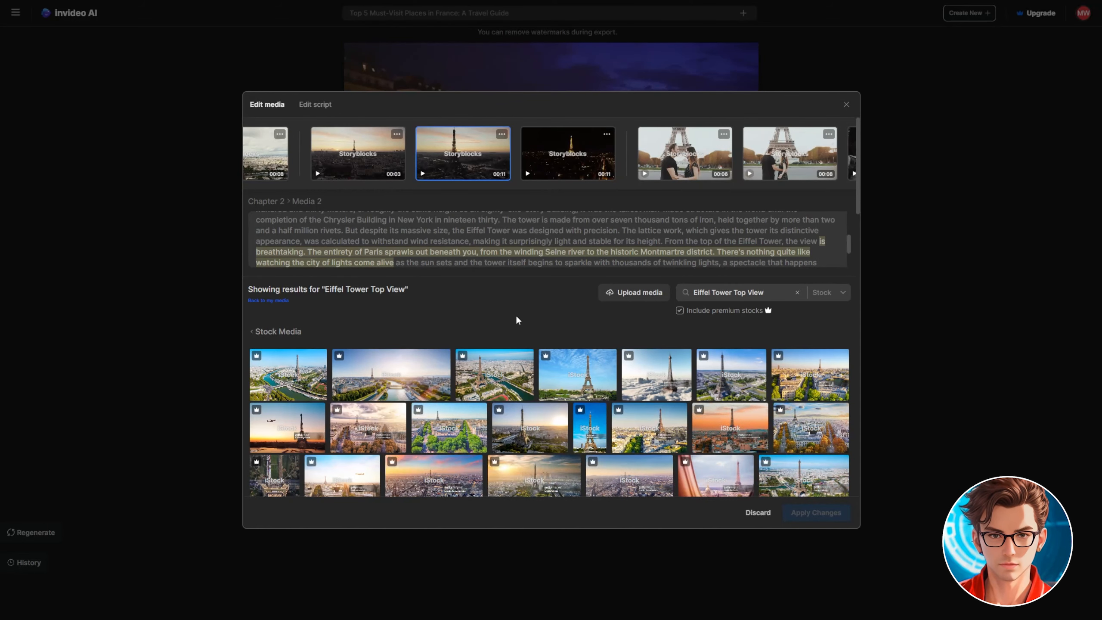
left_click(737, 292)
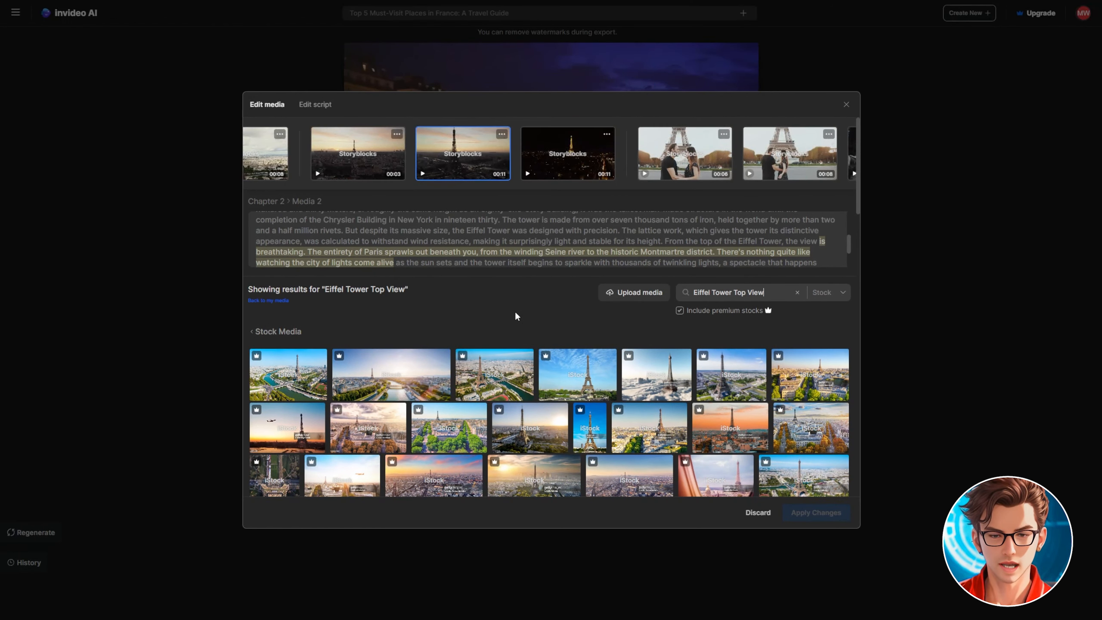
mouse_move(501, 315)
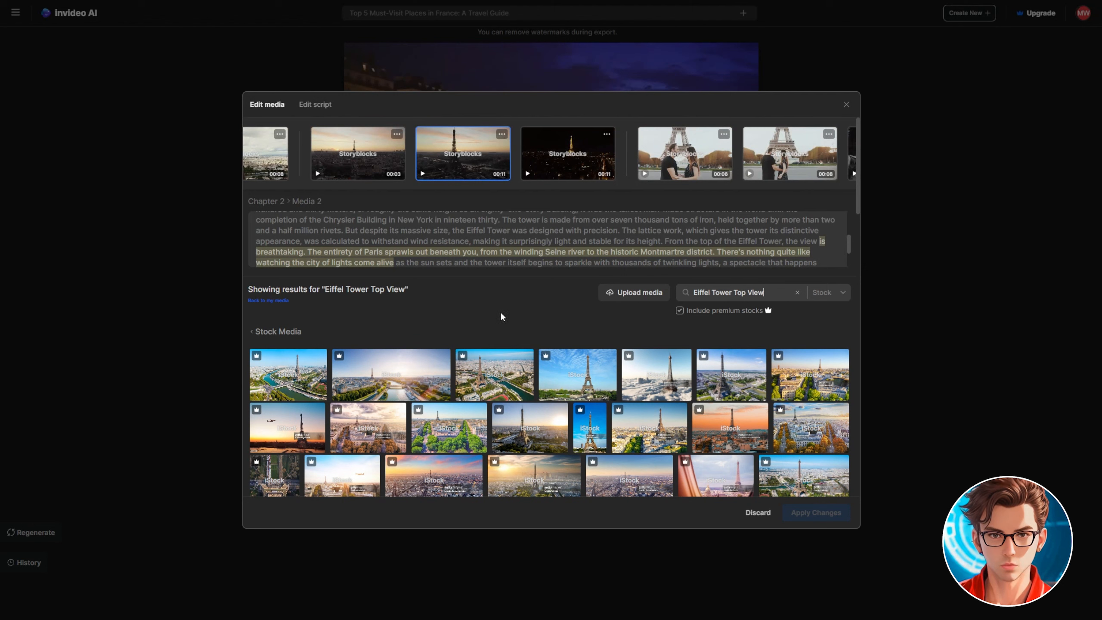
mouse_move(457, 322)
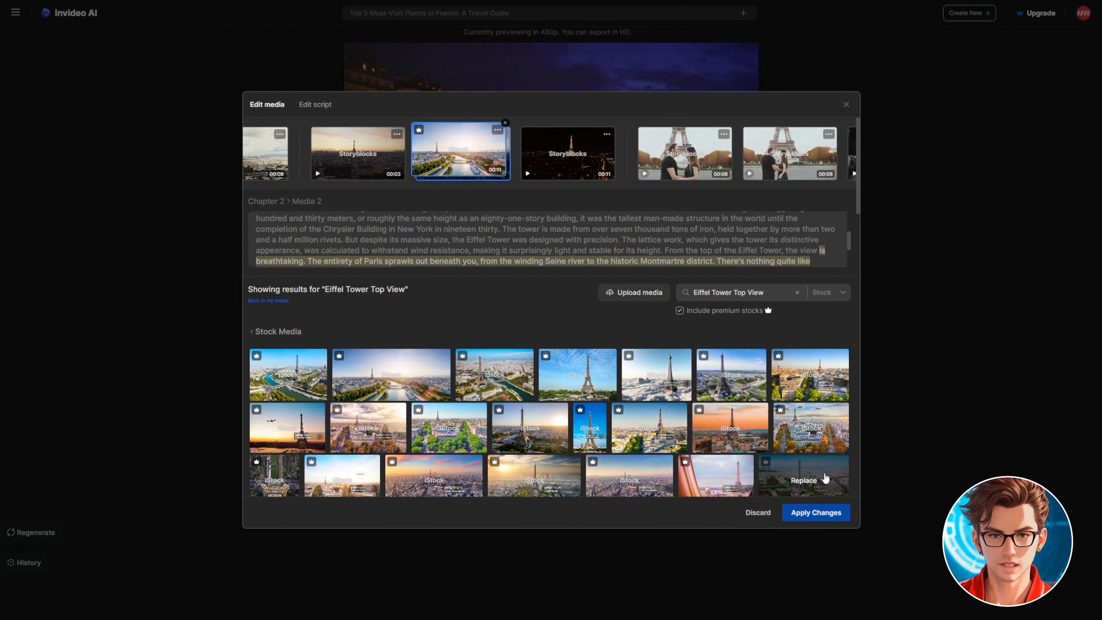
left_click(814, 511)
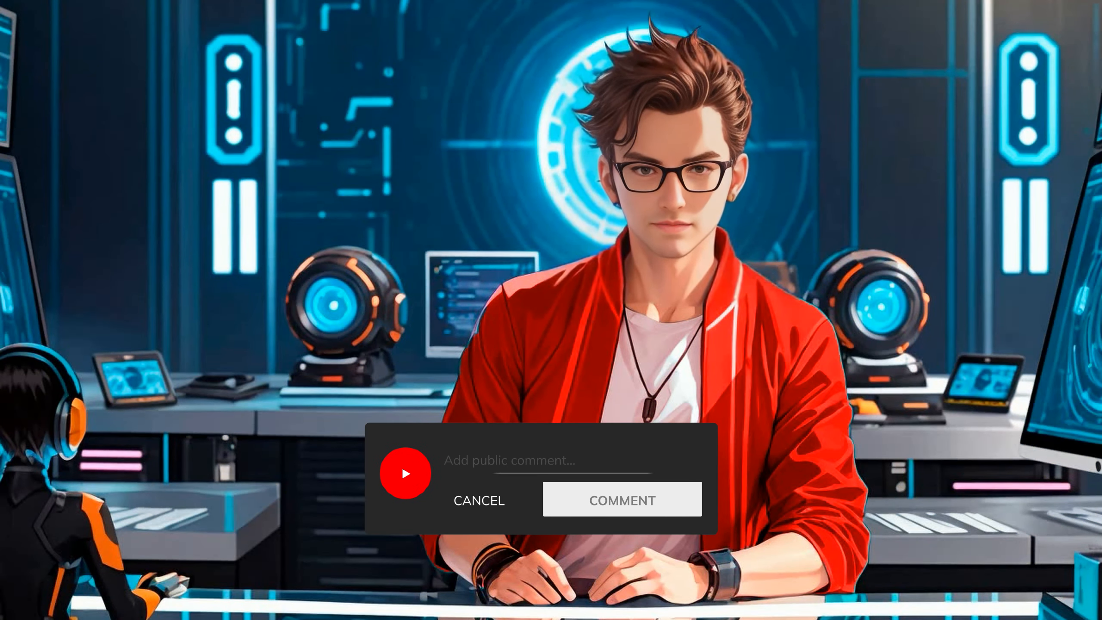
type("You changed my life with your tutorials.")
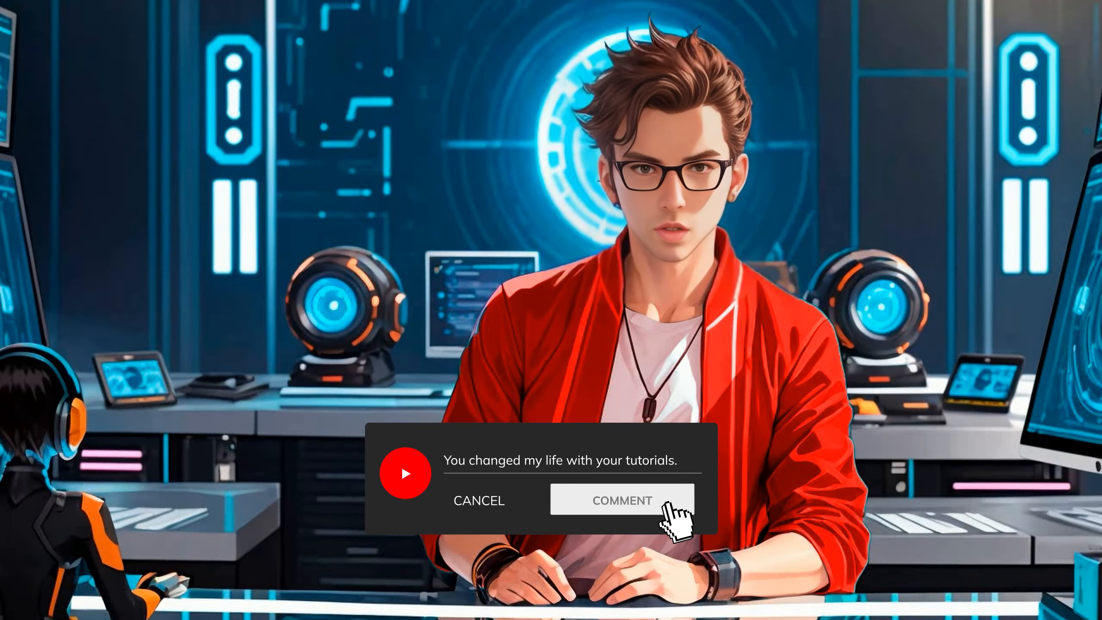
left_click(622, 500)
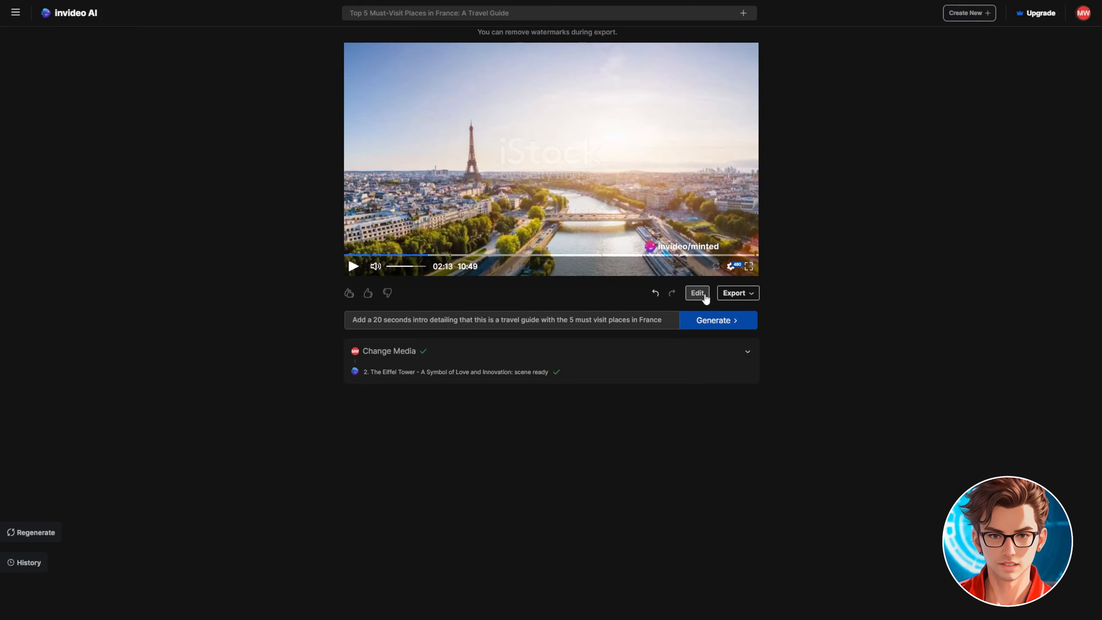
Restyle the opening line's Text Overlay to Lower Third in the script editor and apply.
left_click(697, 293)
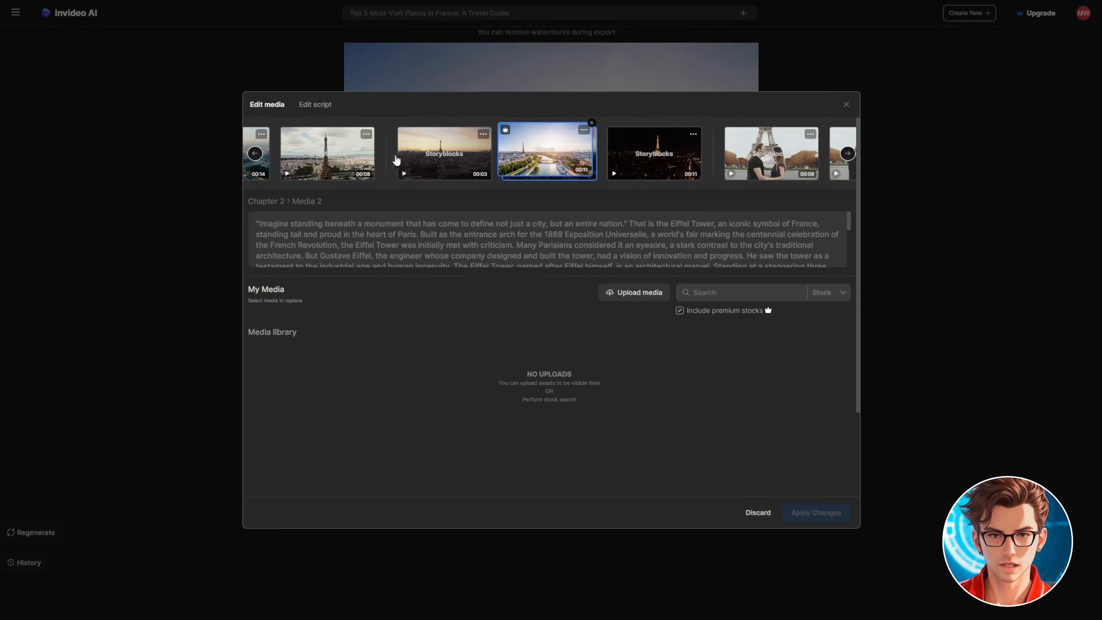
left_click(314, 104)
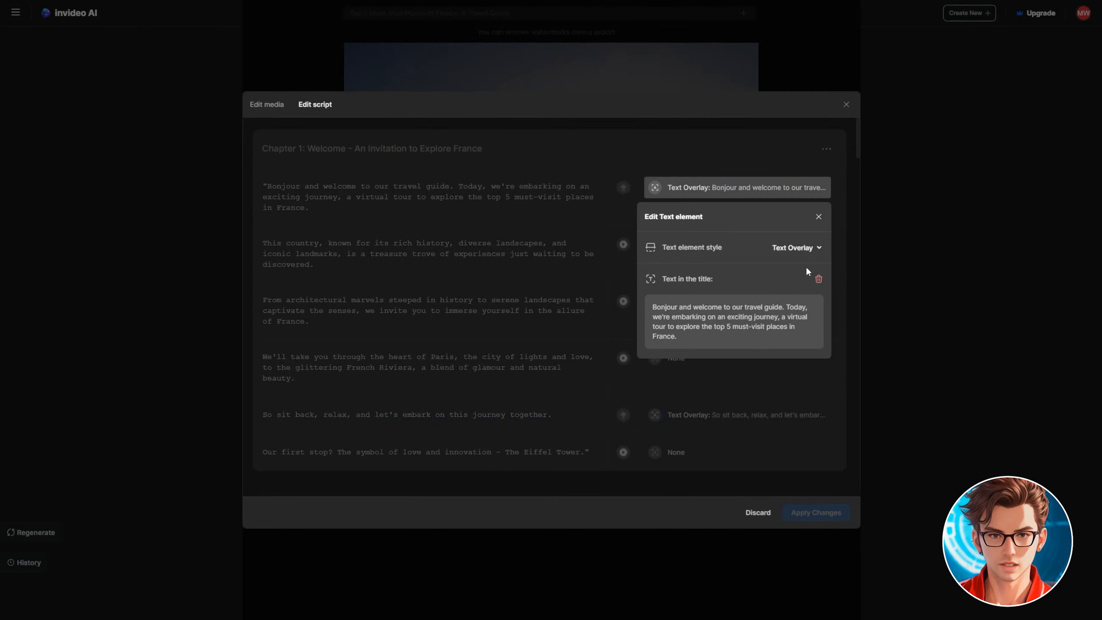
left_click(796, 247)
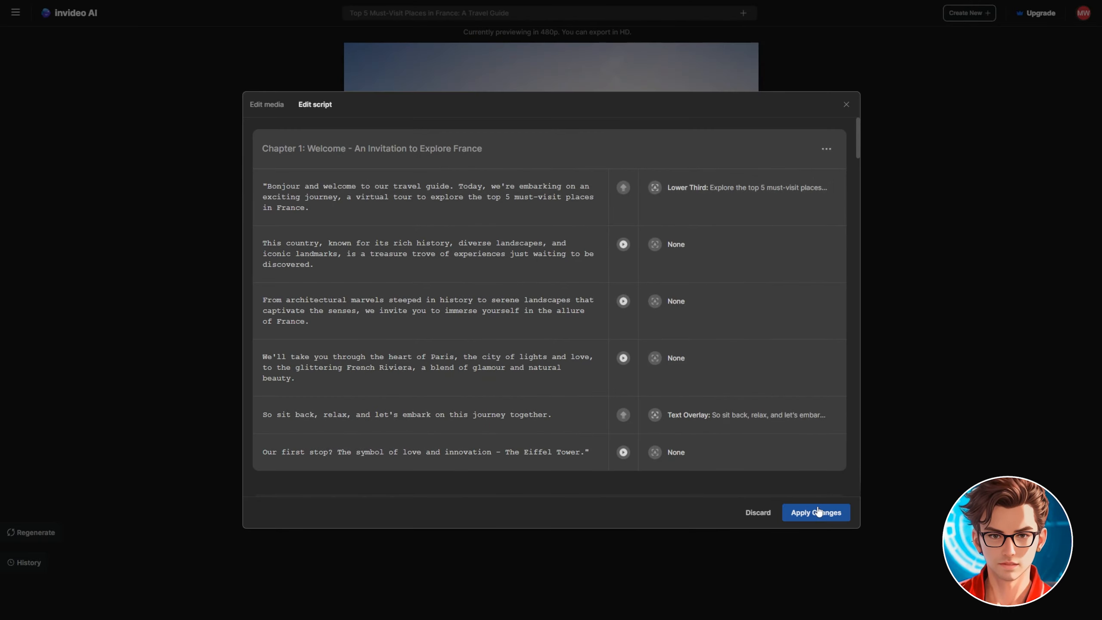
left_click(814, 512)
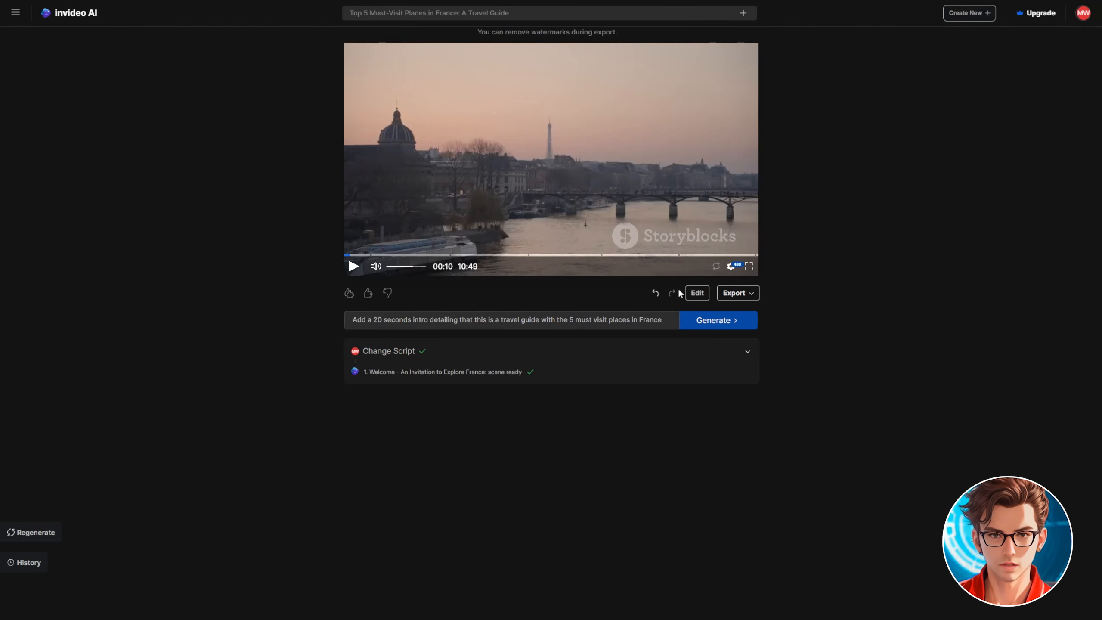
Delete 'Bonjour and' and 'an exciting journey,' from the first script line and apply.
left_click(696, 293)
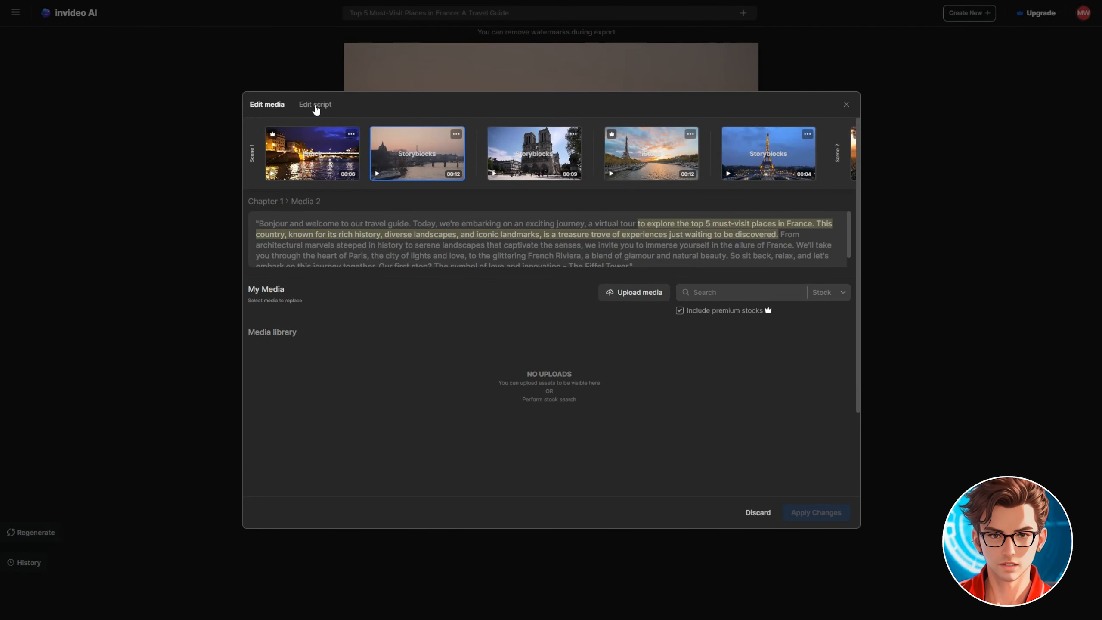
left_click(315, 104)
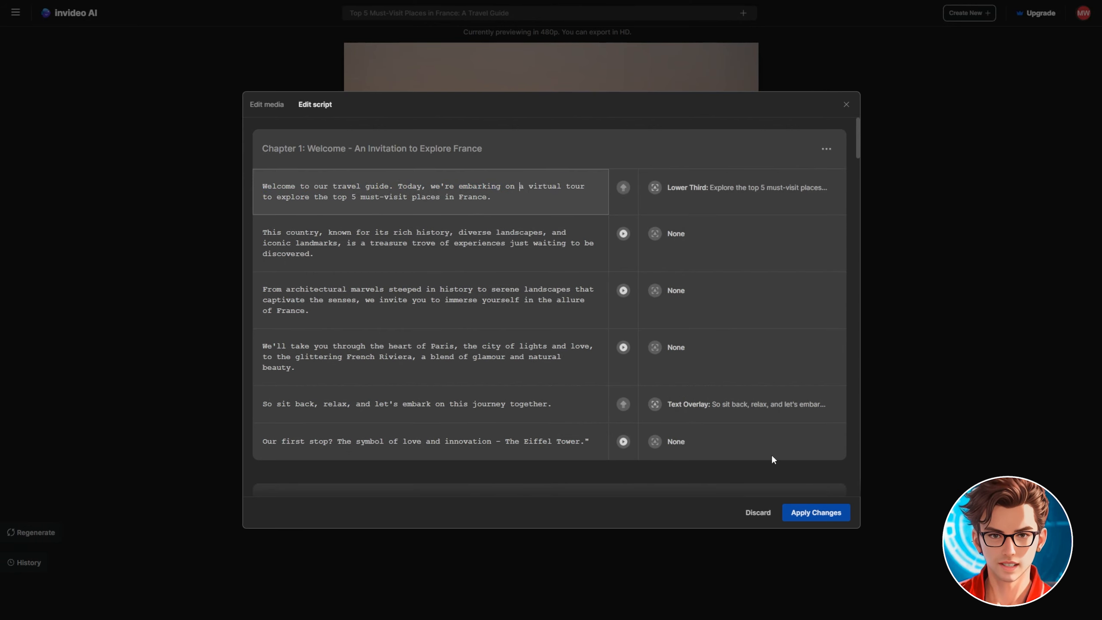
left_click(814, 511)
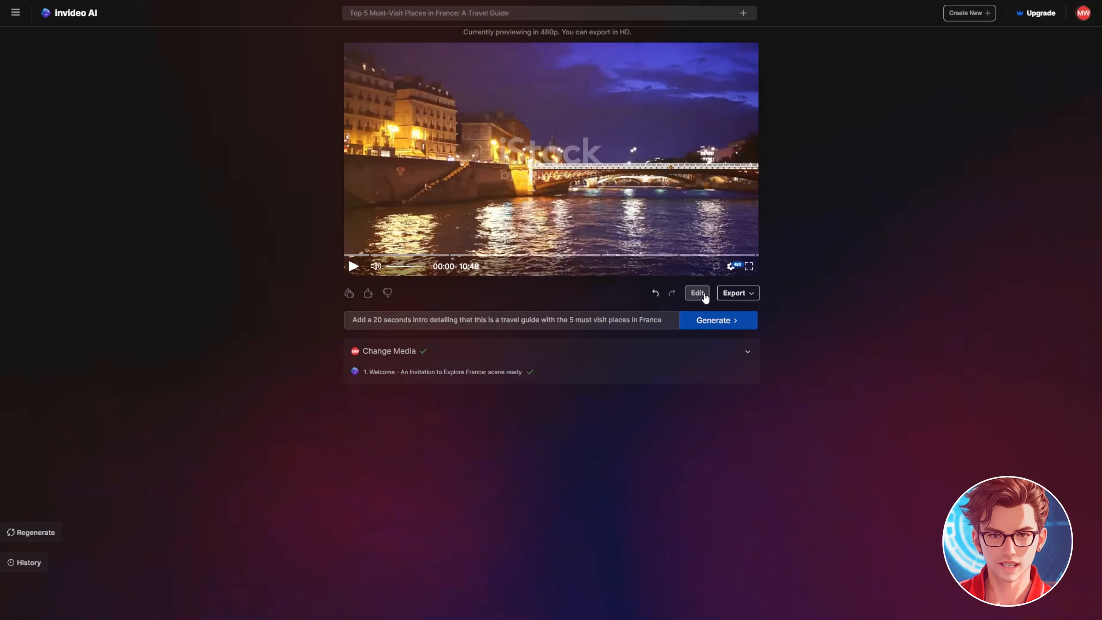
Swap Chapter 1 Media 3 for a different stock shot and apply the change.
left_click(697, 293)
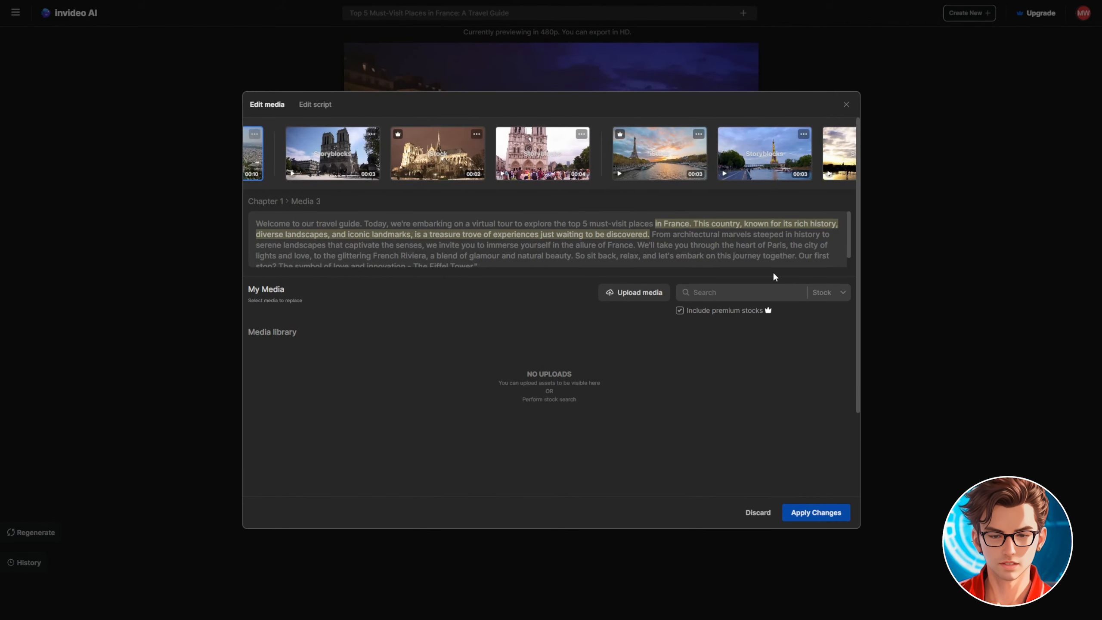
left_click(625, 153)
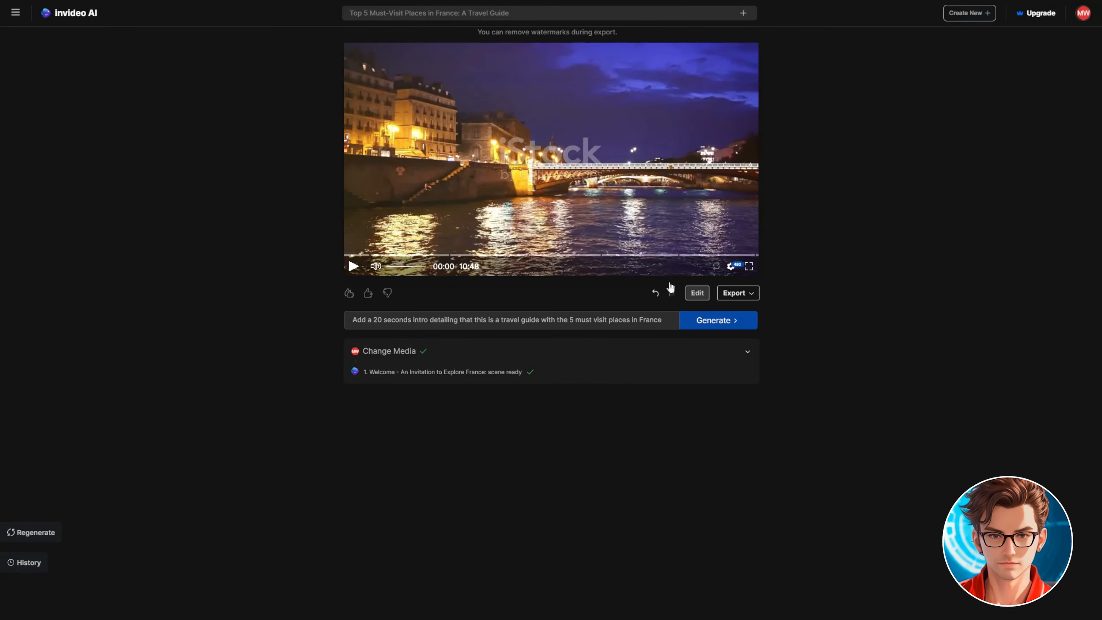
left_click(695, 293)
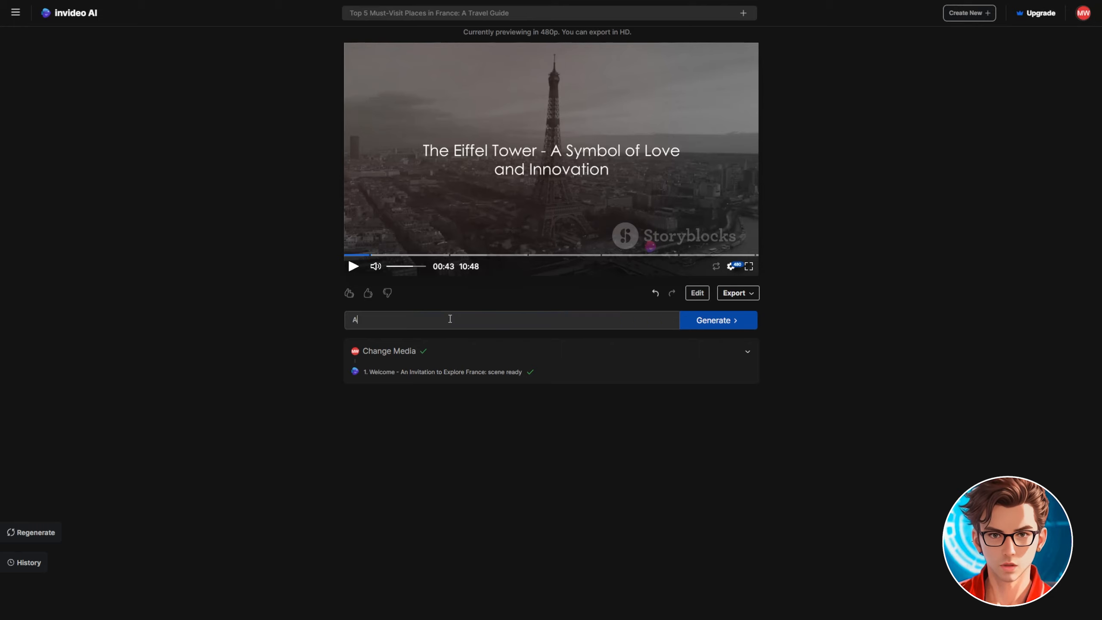
Request subtitles with the prompt 'Add subtitles' so narration shows as captions.
type("Add subtitles")
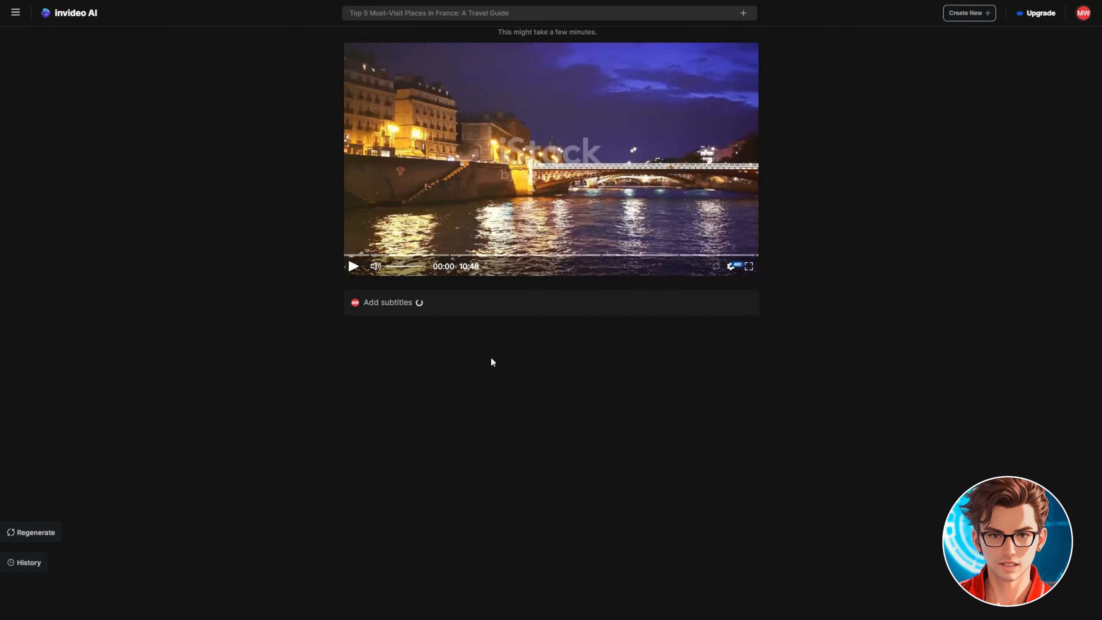
mouse_move(375, 404)
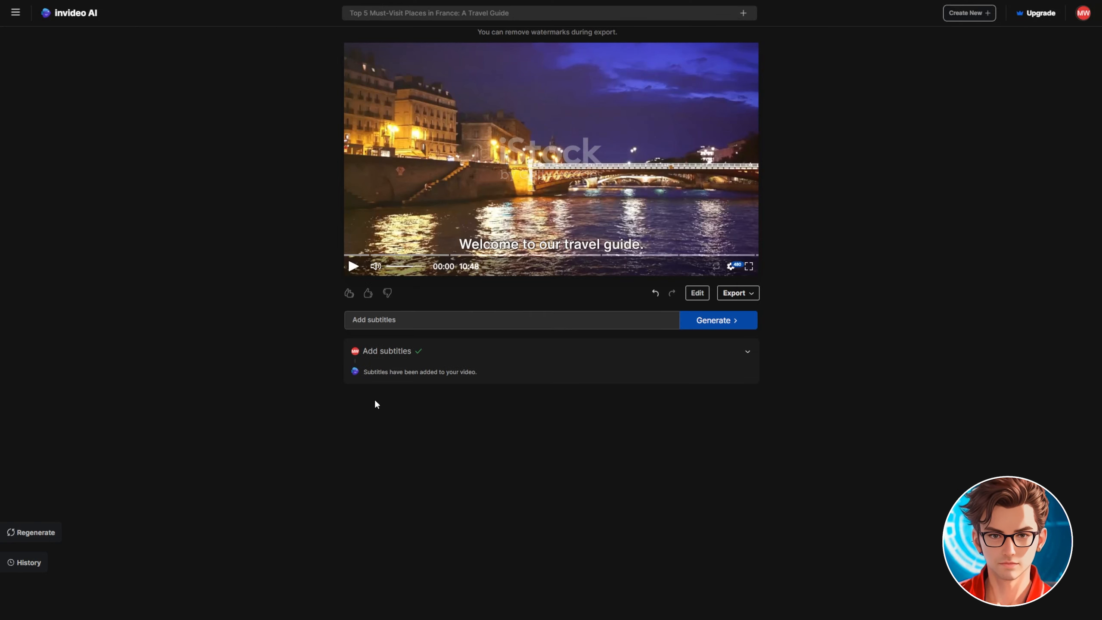
left_click(352, 266)
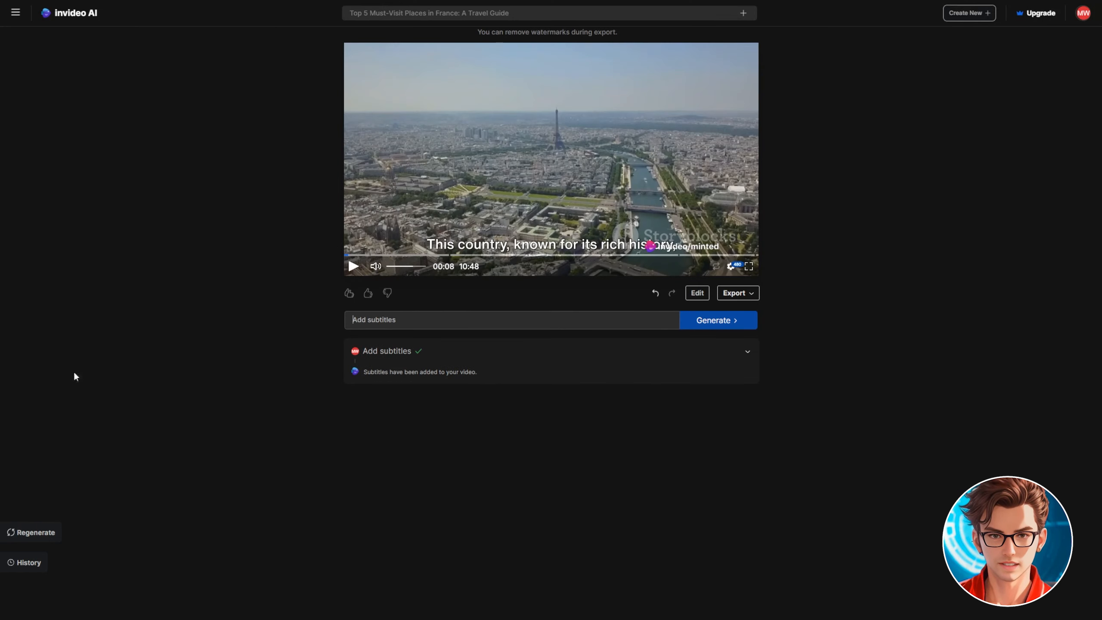
type("Cha")
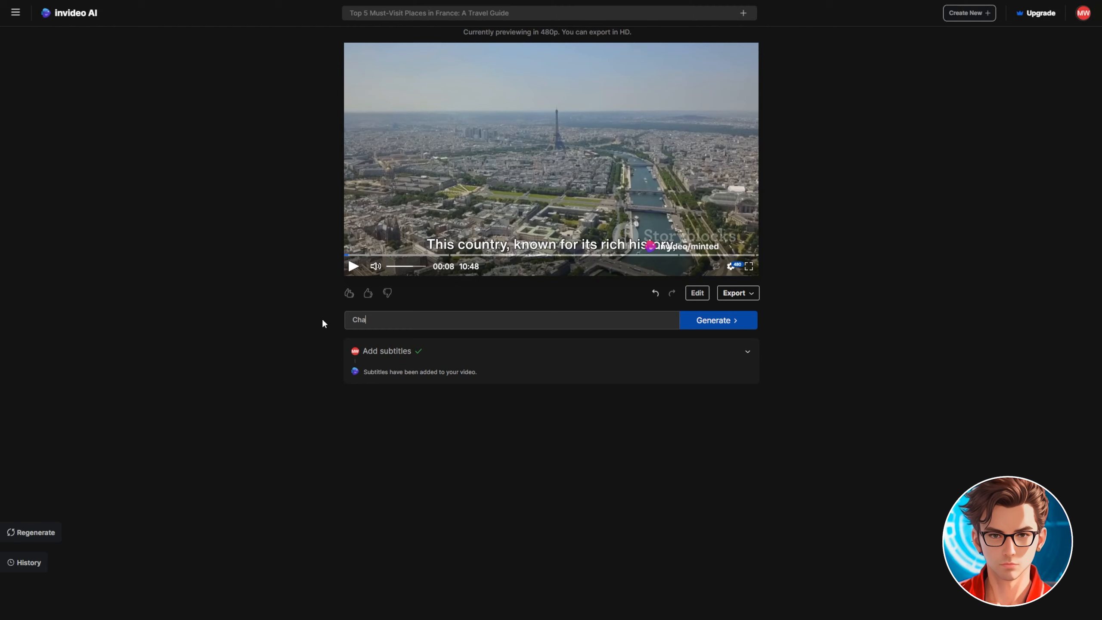
type("Change the voice over to a")
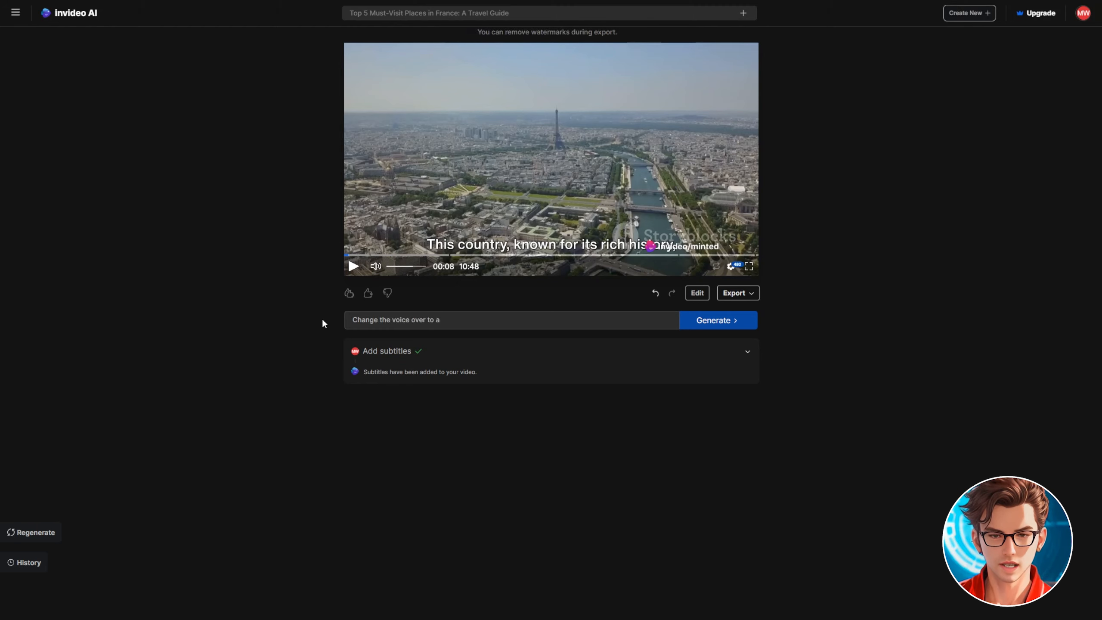
type("n american young male")
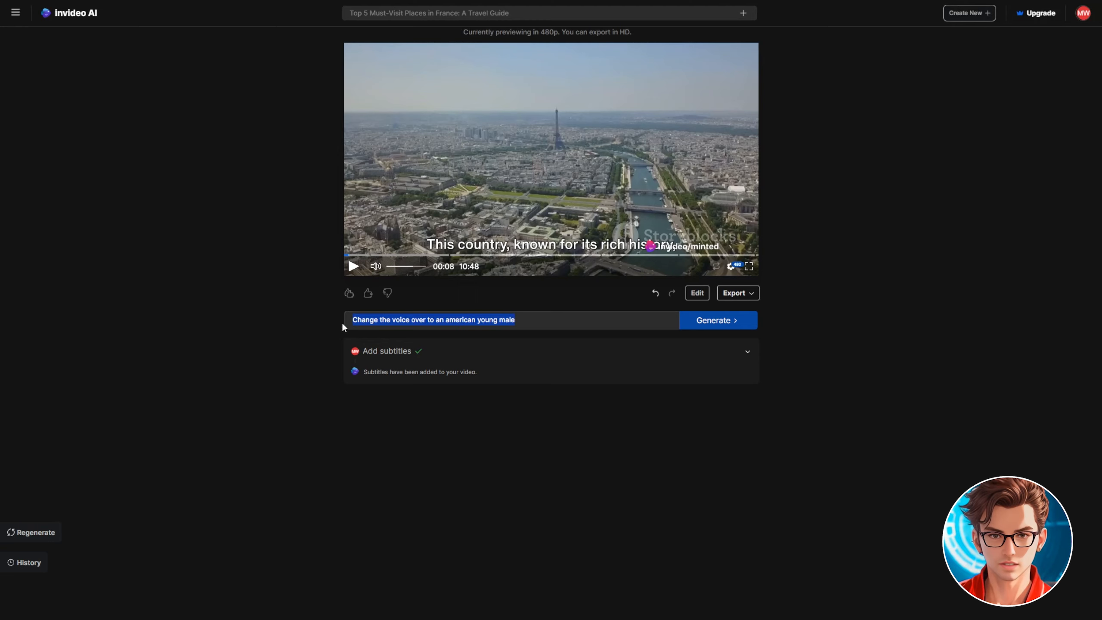
type("Change the music from the intro a")
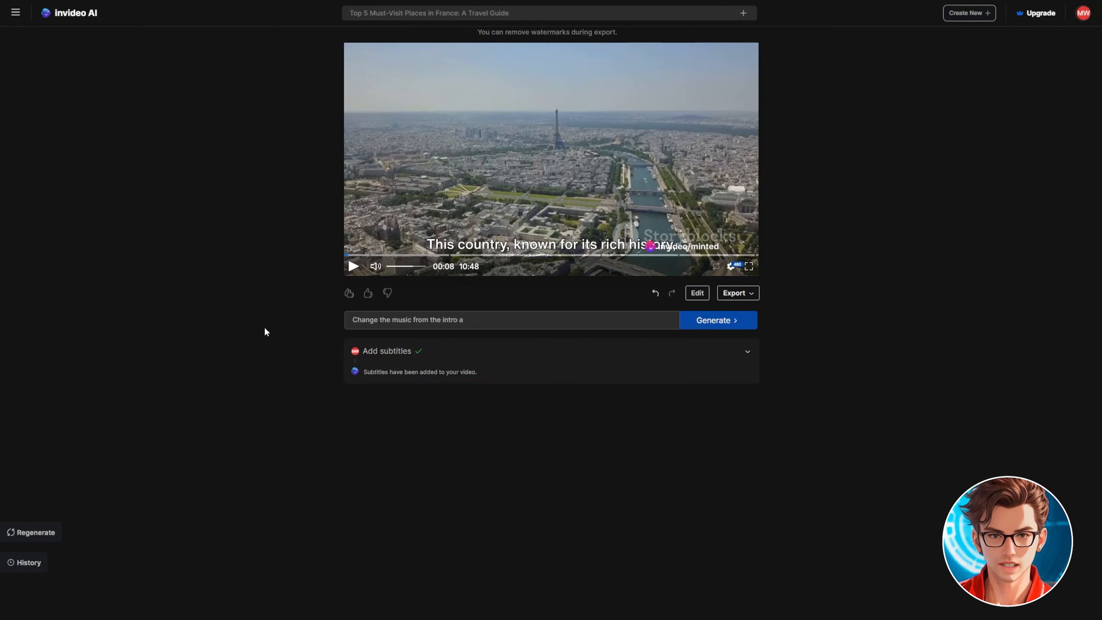
type("cinematic style")
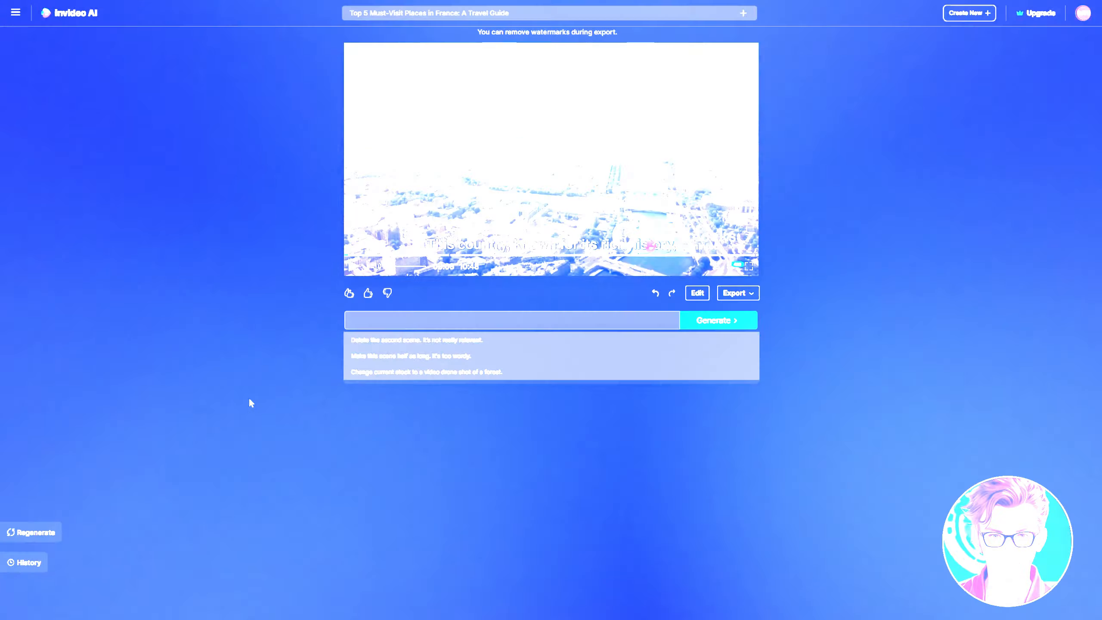
left_click(733, 292)
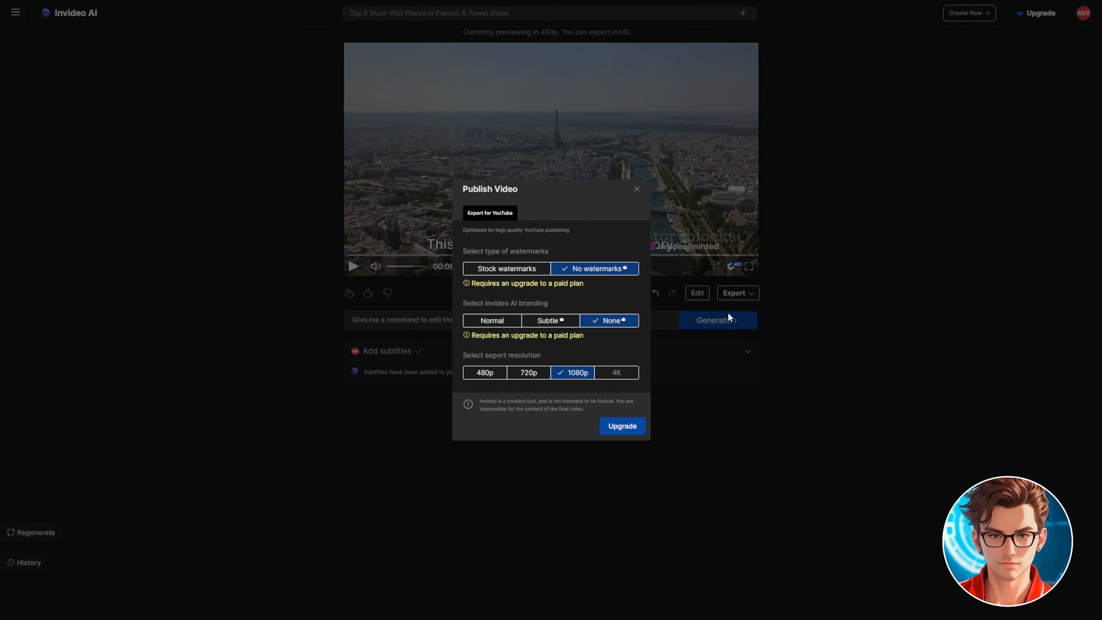
mouse_move(611, 318)
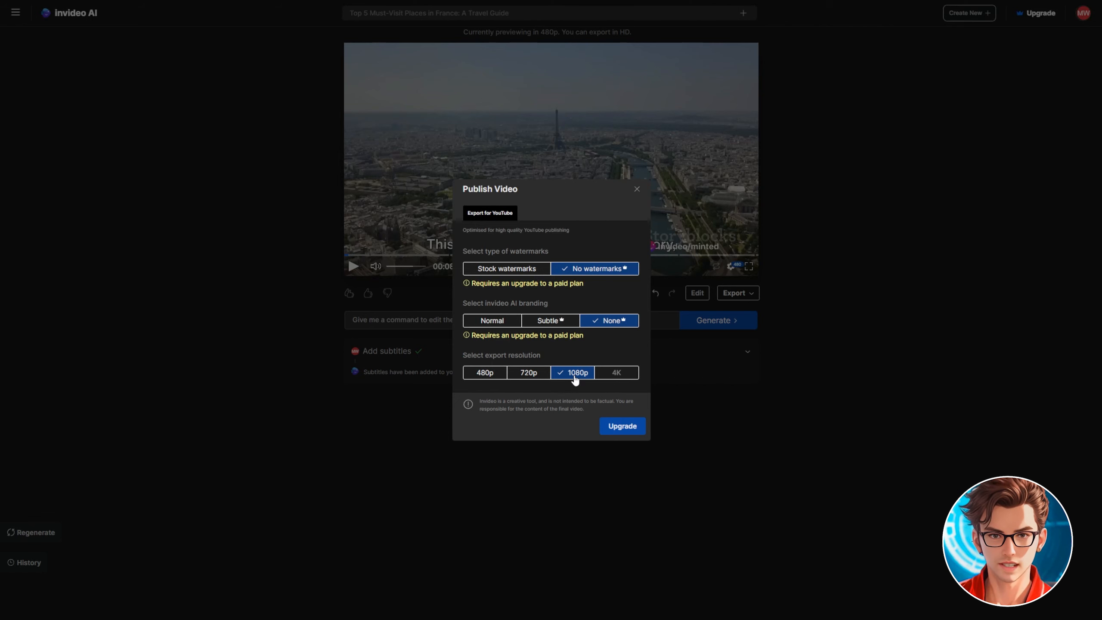
Choose 1080p resolution for the YouTube export with no watermarks or branding.
left_click(622, 425)
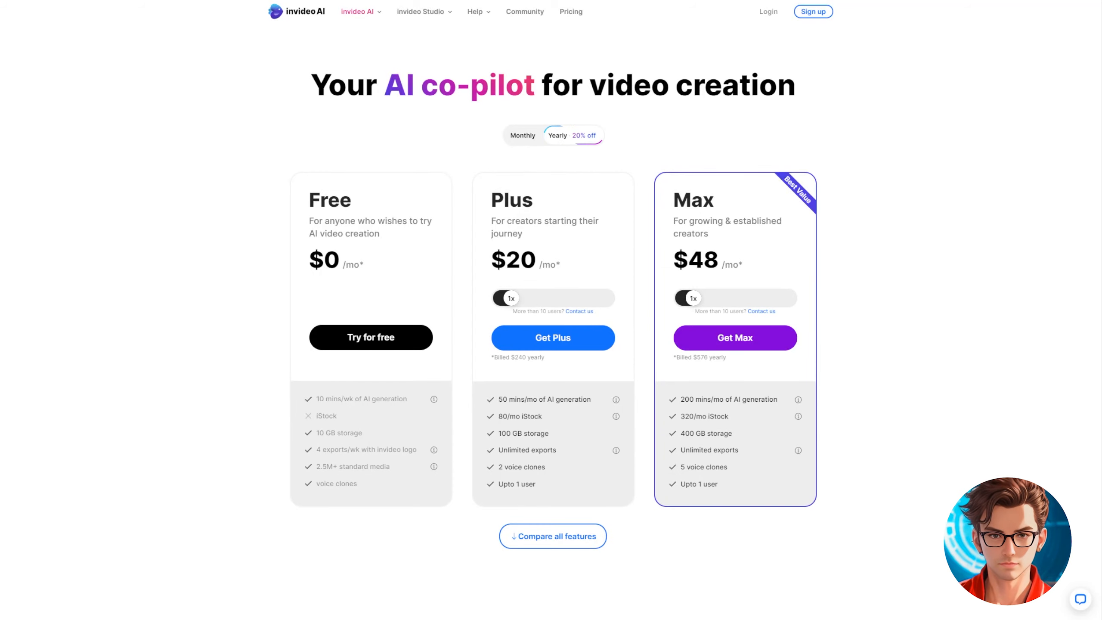